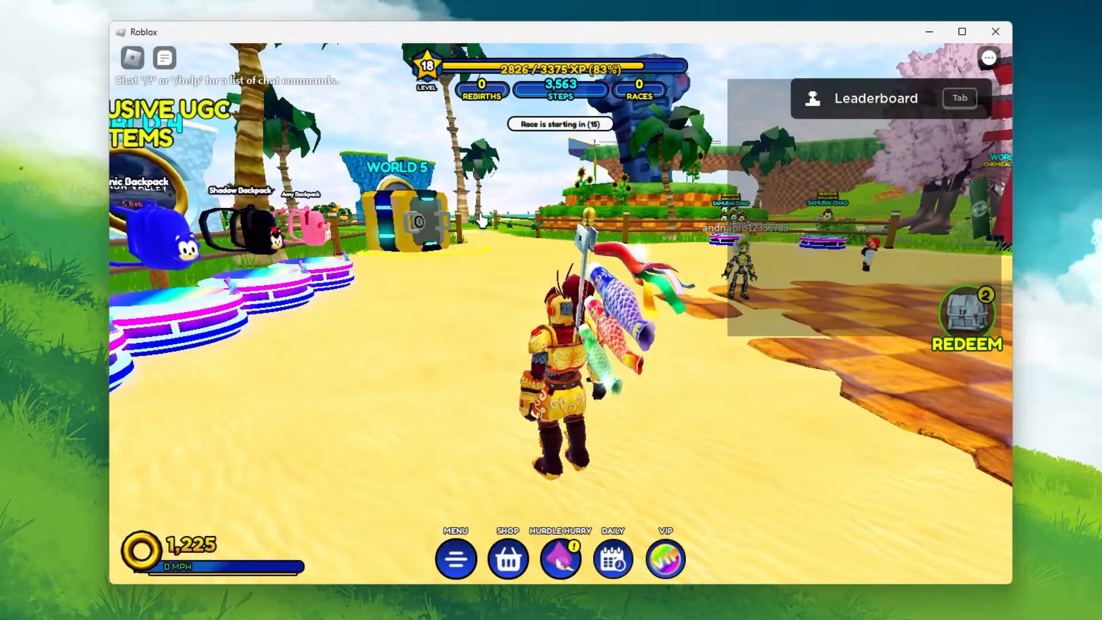
Step: Bring up the Roblox in-game pause menu over the running game
{"action": "key", "text": "Tab"}
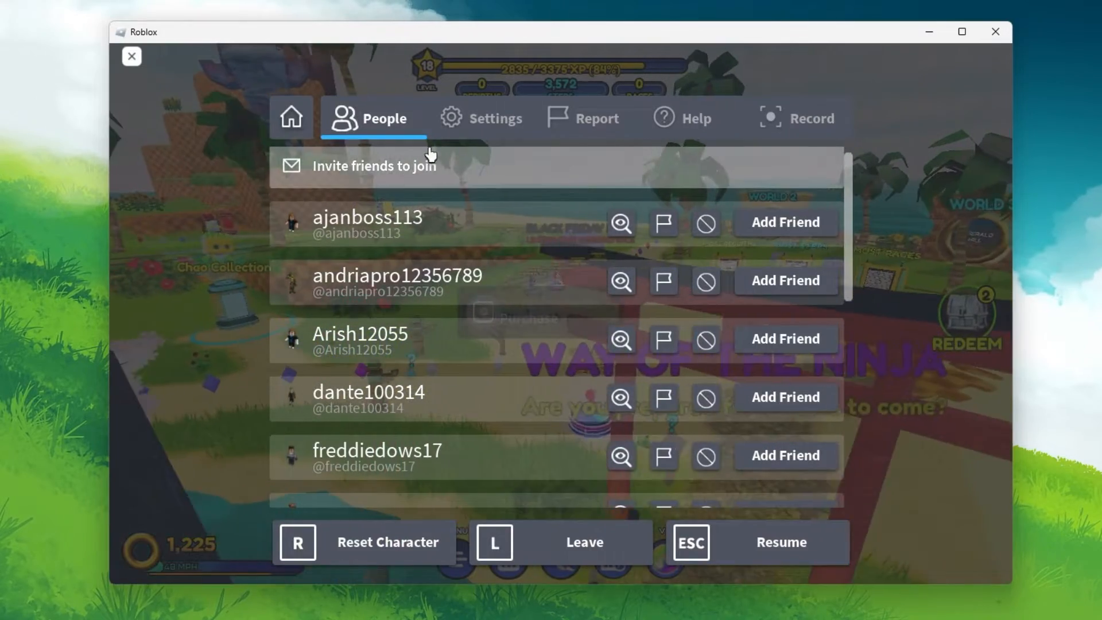
Step: Set Graphics Mode to Manual at about four quality bars and switch Performance Stats on
{"action": "left_click", "coordinate": [481, 117]}
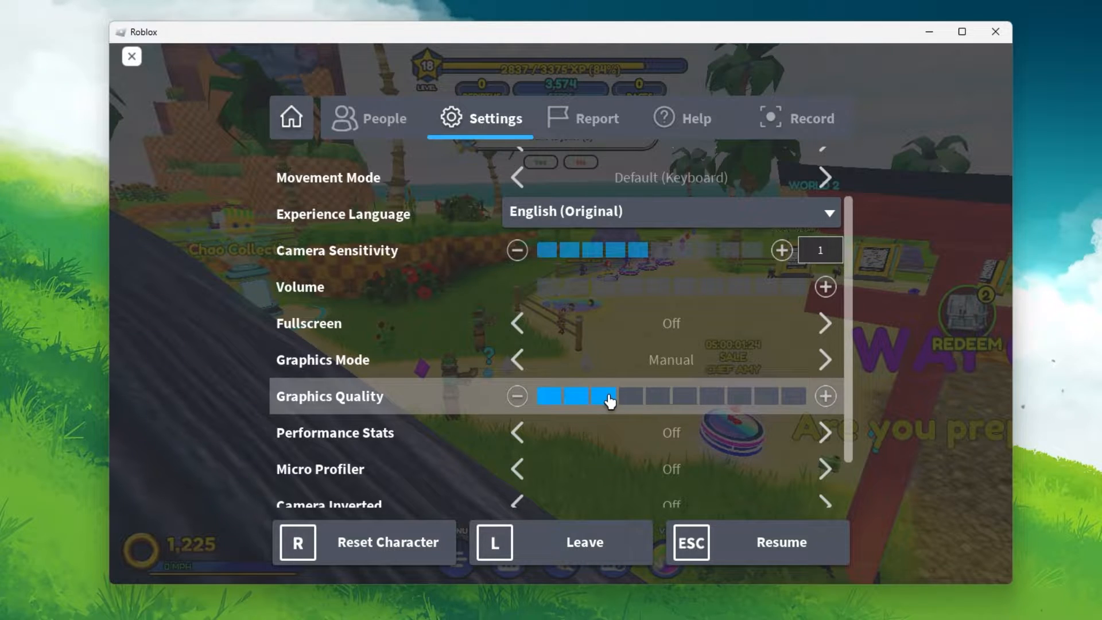
{"action": "left_click", "coordinate": [629, 396]}
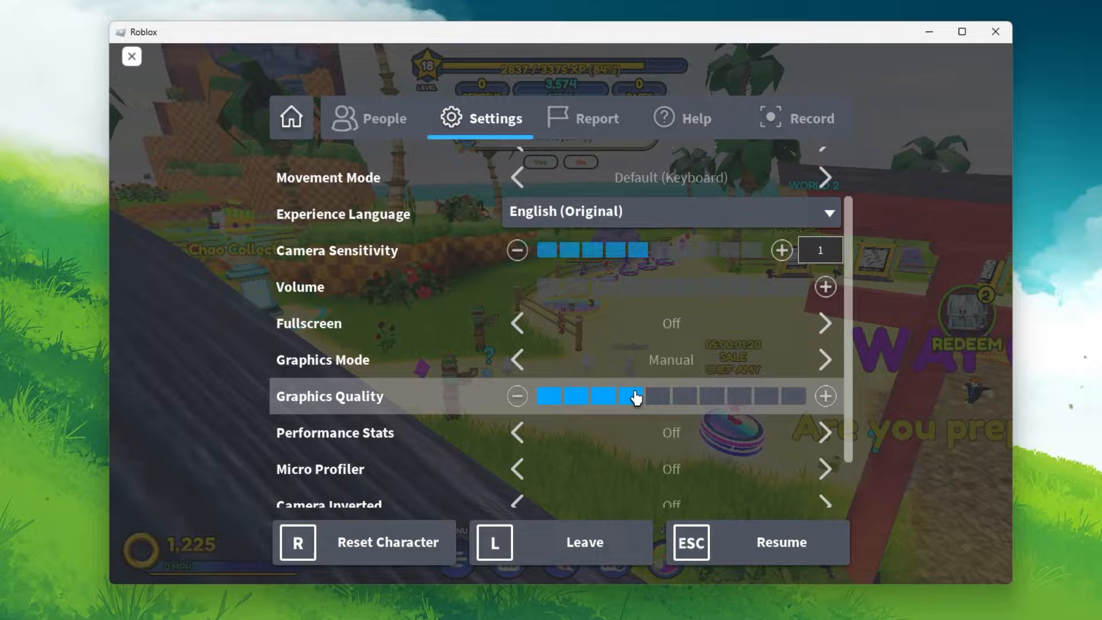
{"action": "left_click", "coordinate": [517, 359]}
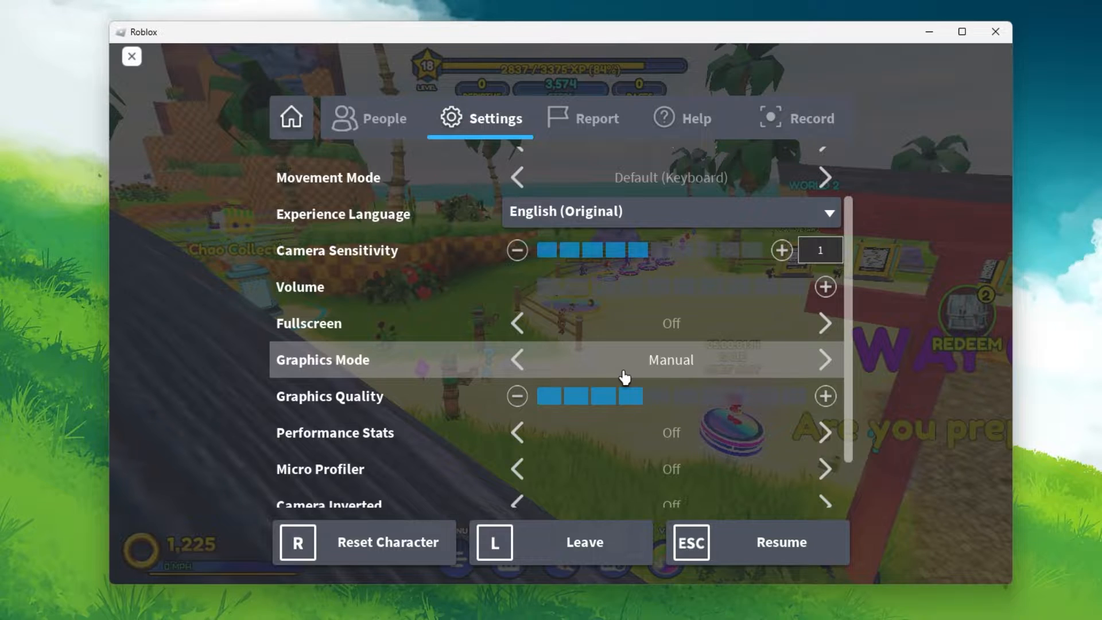
{"action": "mouse_move", "coordinate": [821, 441]}
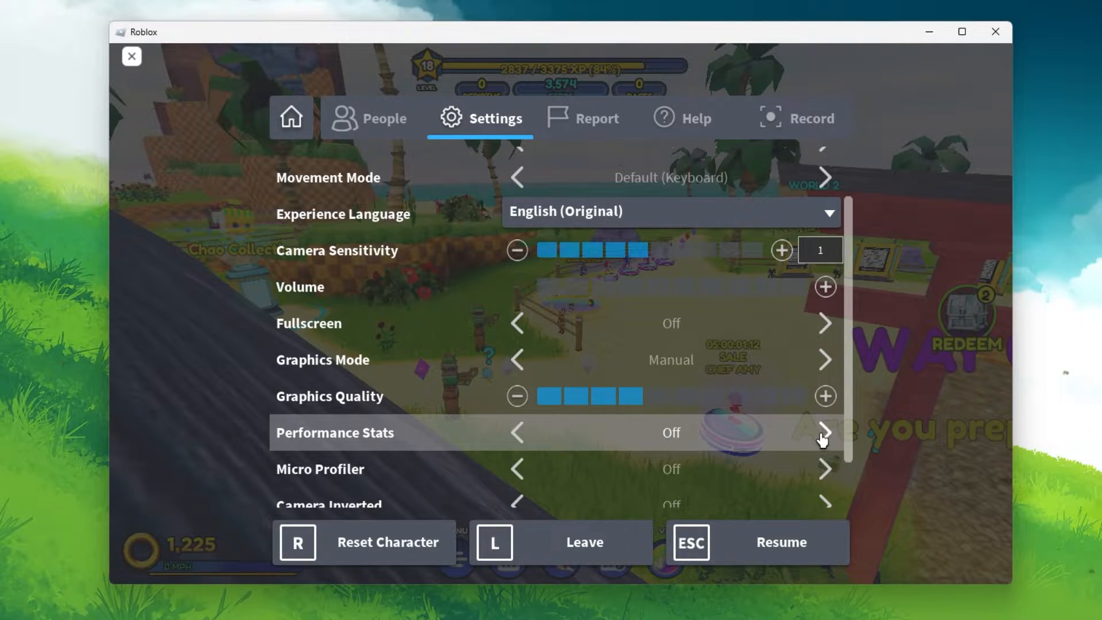
{"action": "left_click", "coordinate": [825, 432]}
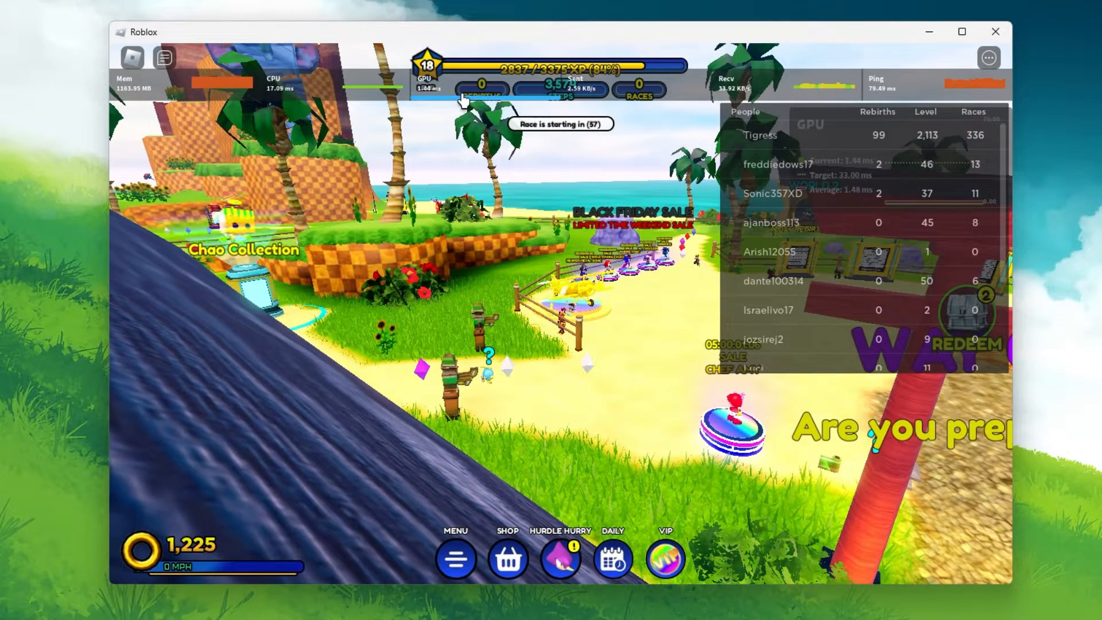
{"action": "mouse_move", "coordinate": [769, 89]}
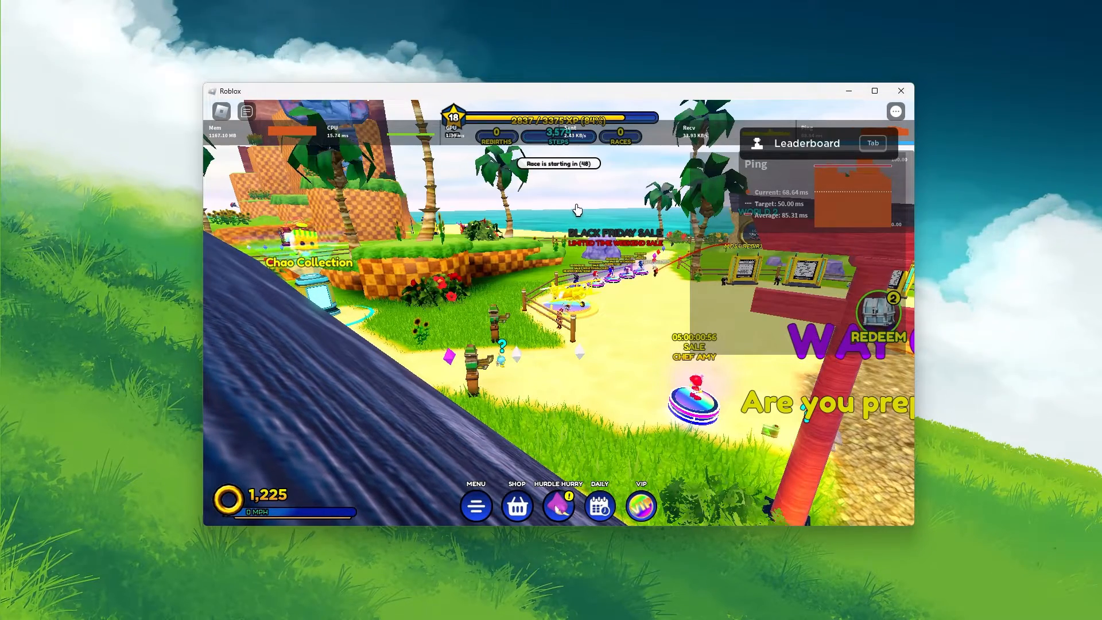
Step: Locate the Roblox game process in Task Manager details and set its priority to High
{"action": "left_click", "coordinate": [848, 90]}
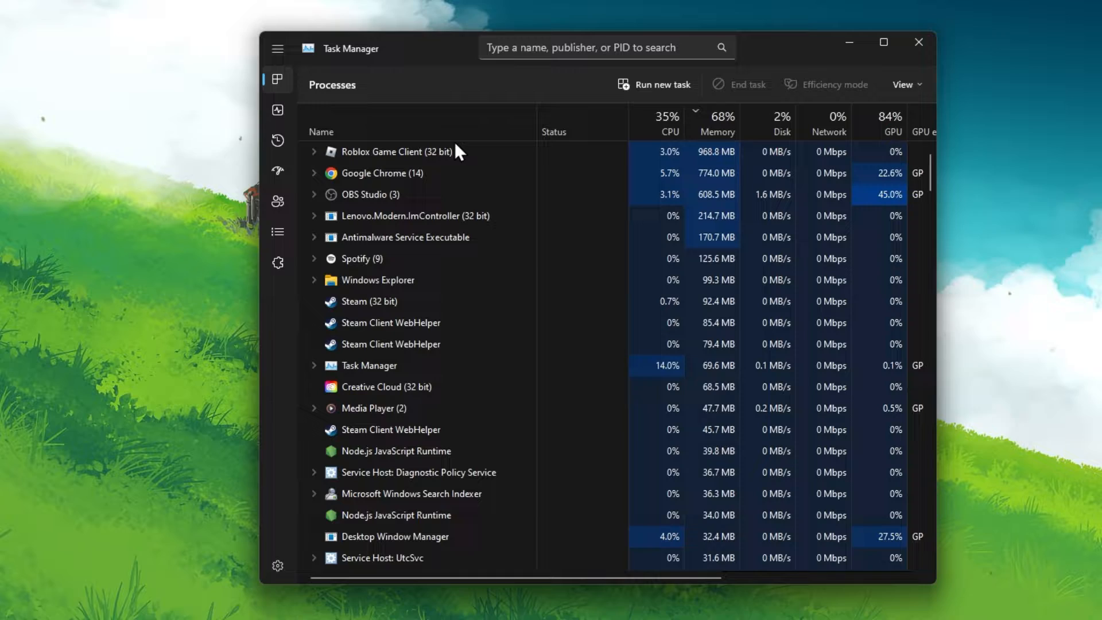
{"action": "right_click", "coordinate": [393, 151]}
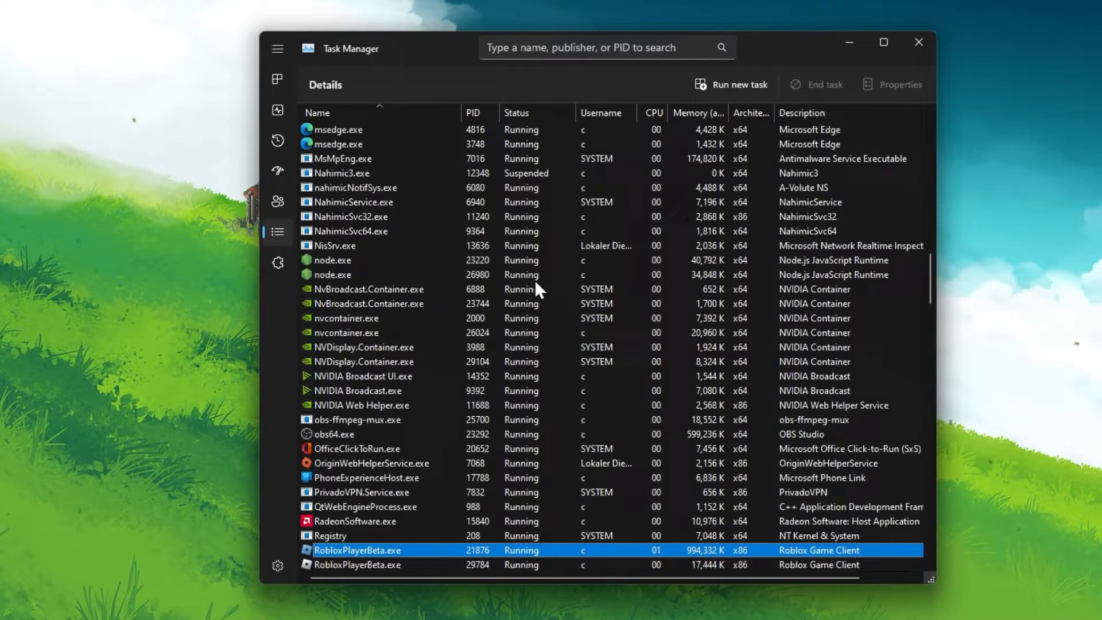
{"action": "scroll", "scroll_direction": "down", "scroll_amount": 3}
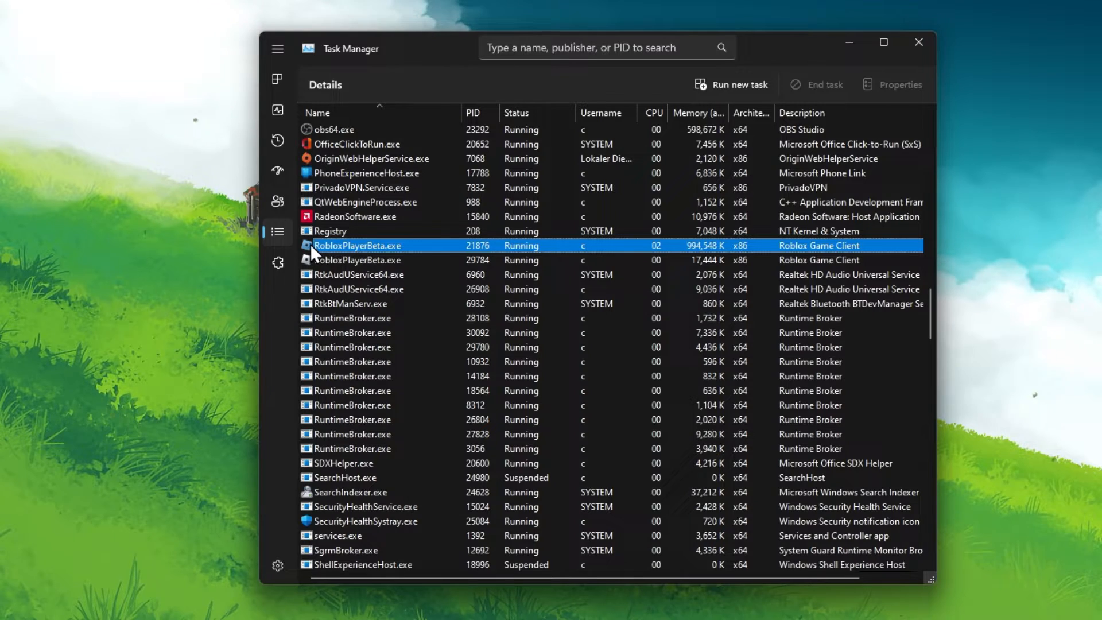
{"action": "mouse_move", "coordinate": [421, 251]}
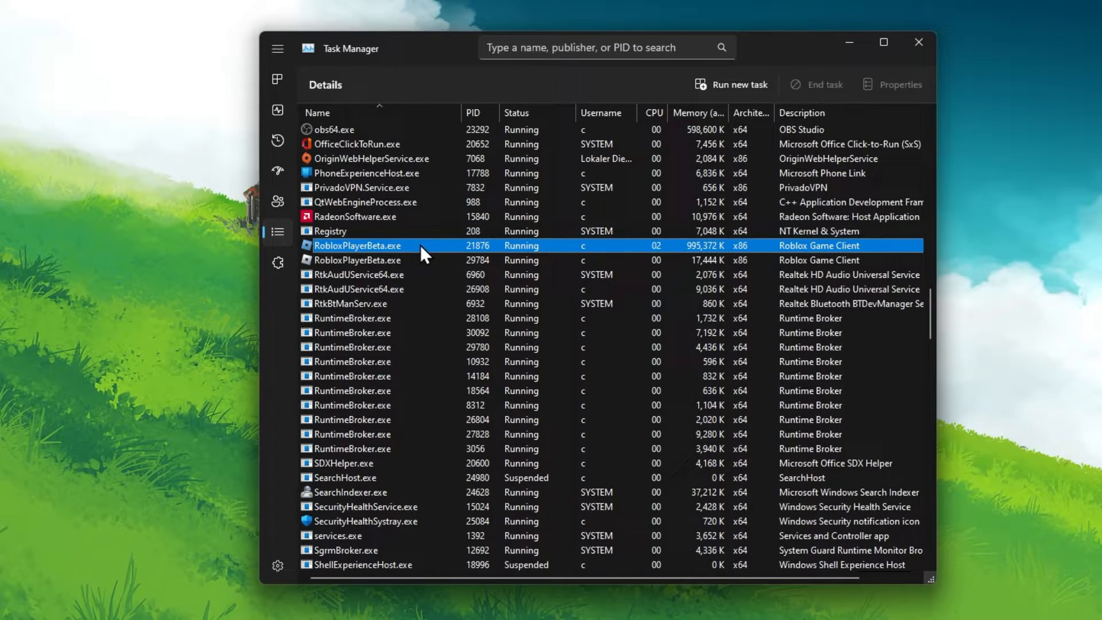
{"action": "right_click", "coordinate": [358, 246]}
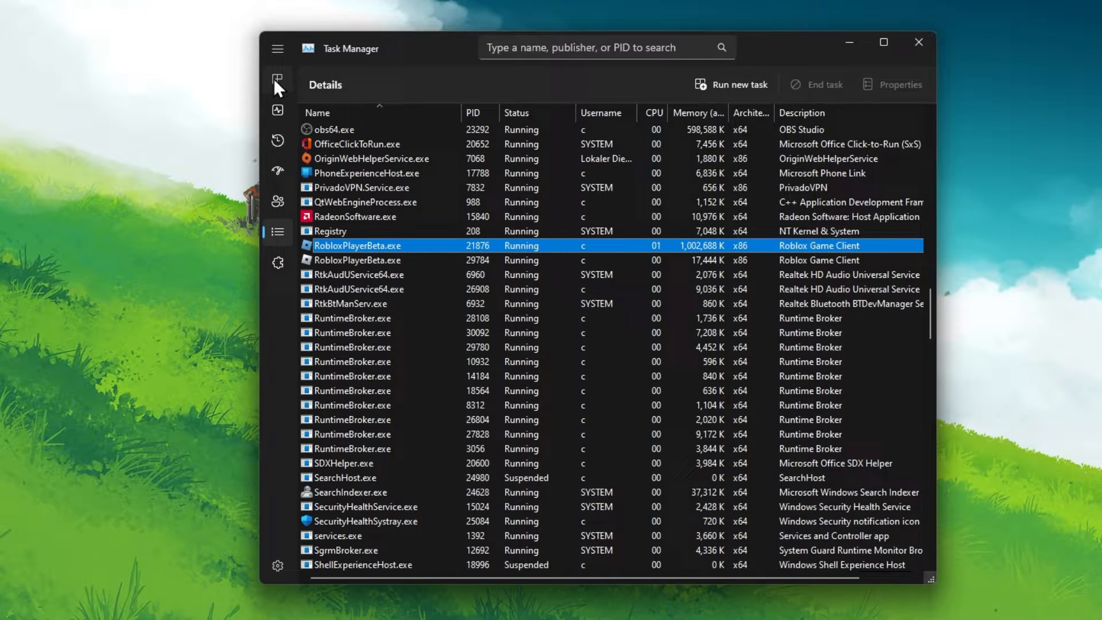
Step: Return to the processes overview and check the OBS Studio process options
{"action": "left_click", "coordinate": [278, 77]}
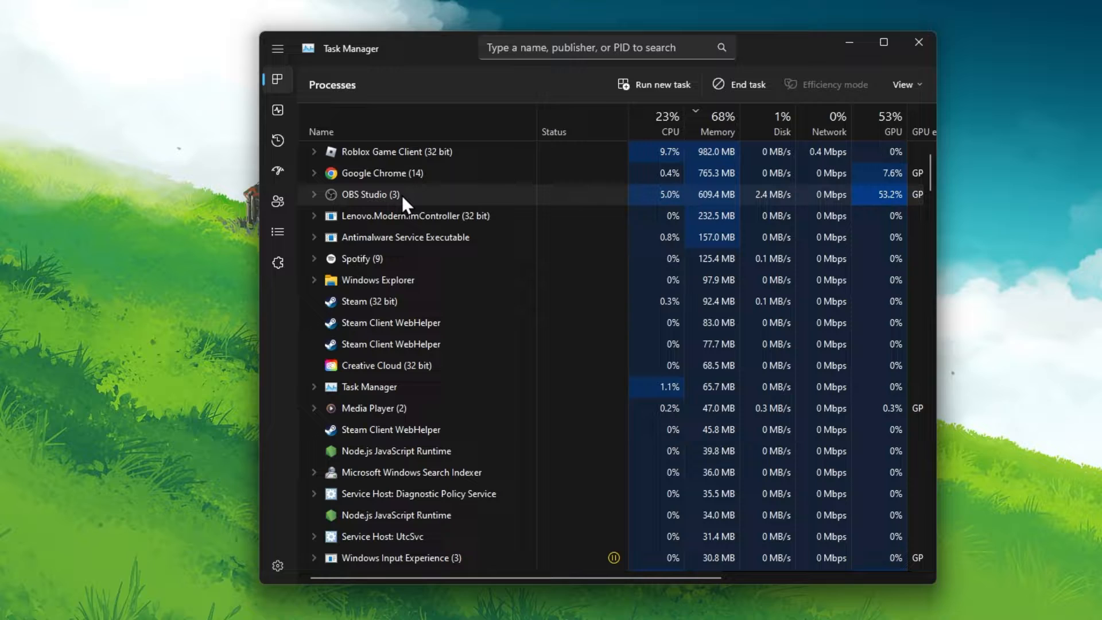
{"action": "right_click", "coordinate": [385, 365]}
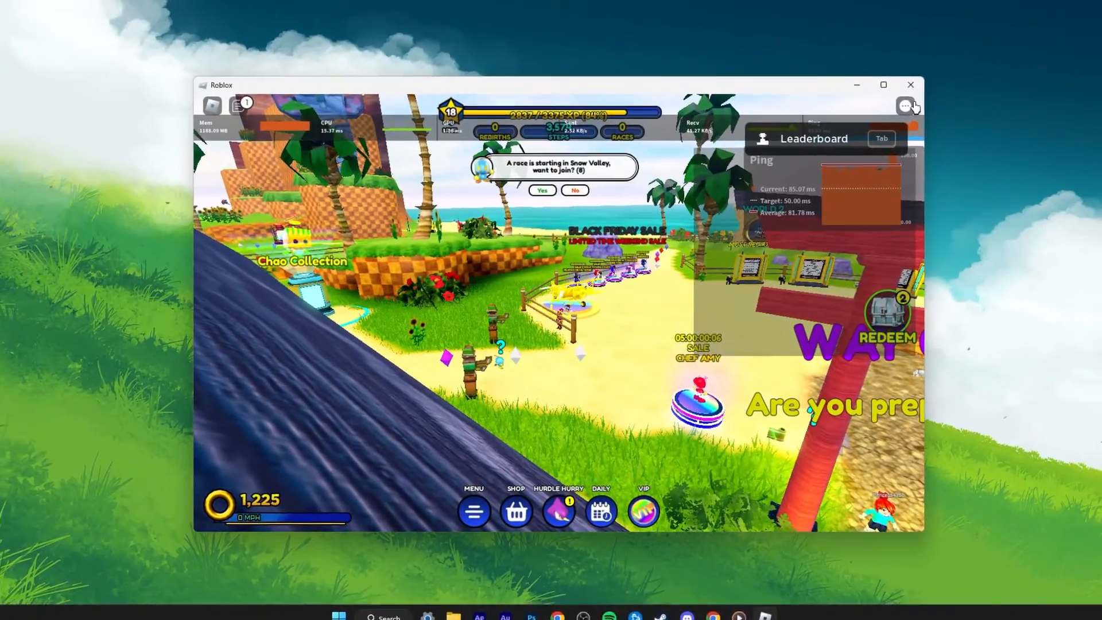
Step: Quit Roblox completely via the Close Roblox prompt, leaving Windows Settings showing
{"action": "left_click", "coordinate": [909, 106]}
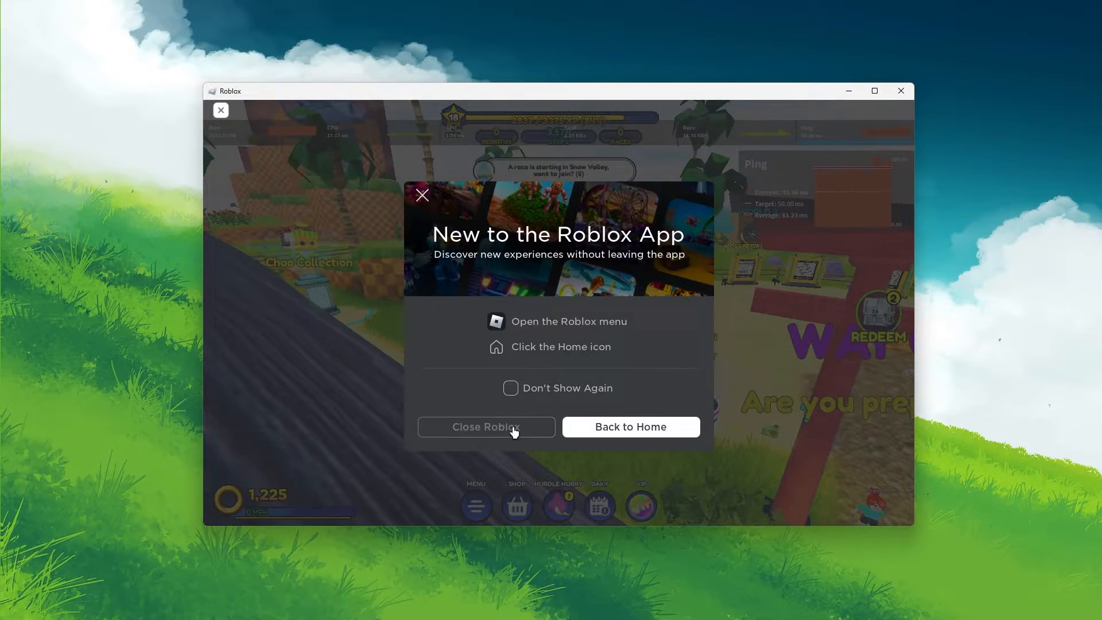
{"action": "left_click", "coordinate": [484, 427]}
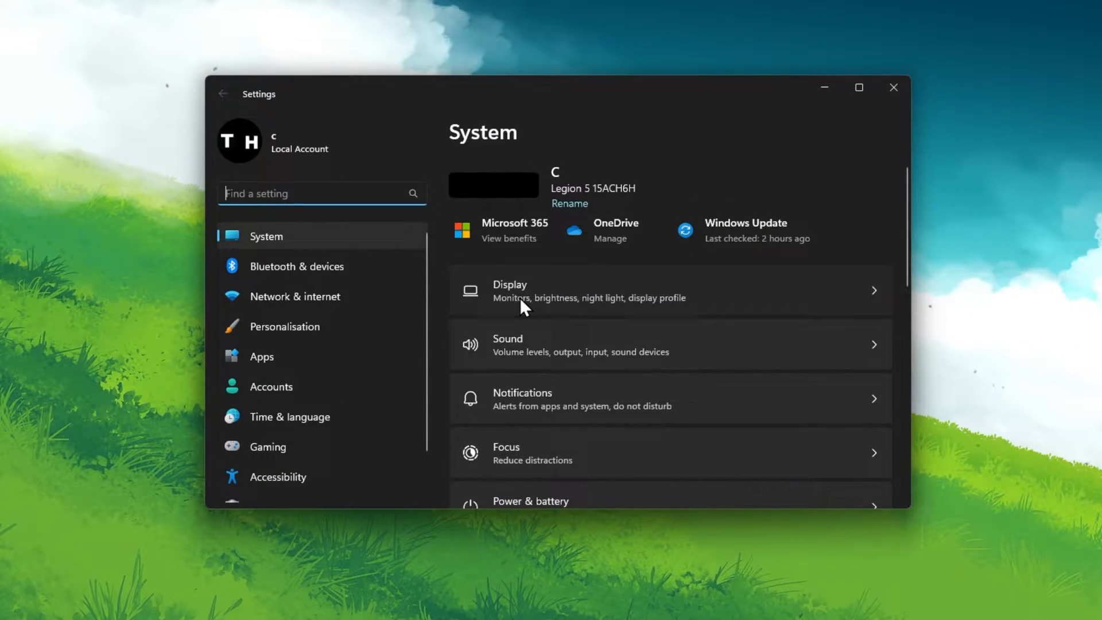
Step: Review resolution and refresh rate under Advanced display, ending back on the Display page
{"action": "left_click", "coordinate": [590, 291]}
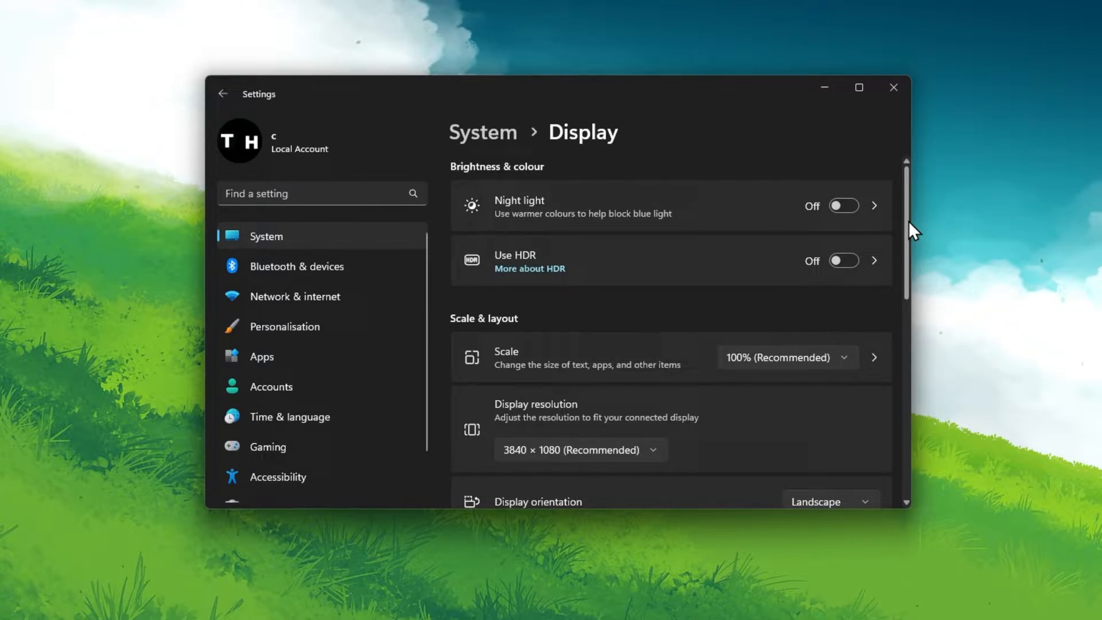
{"action": "scroll", "scroll_direction": "down", "scroll_amount": 3}
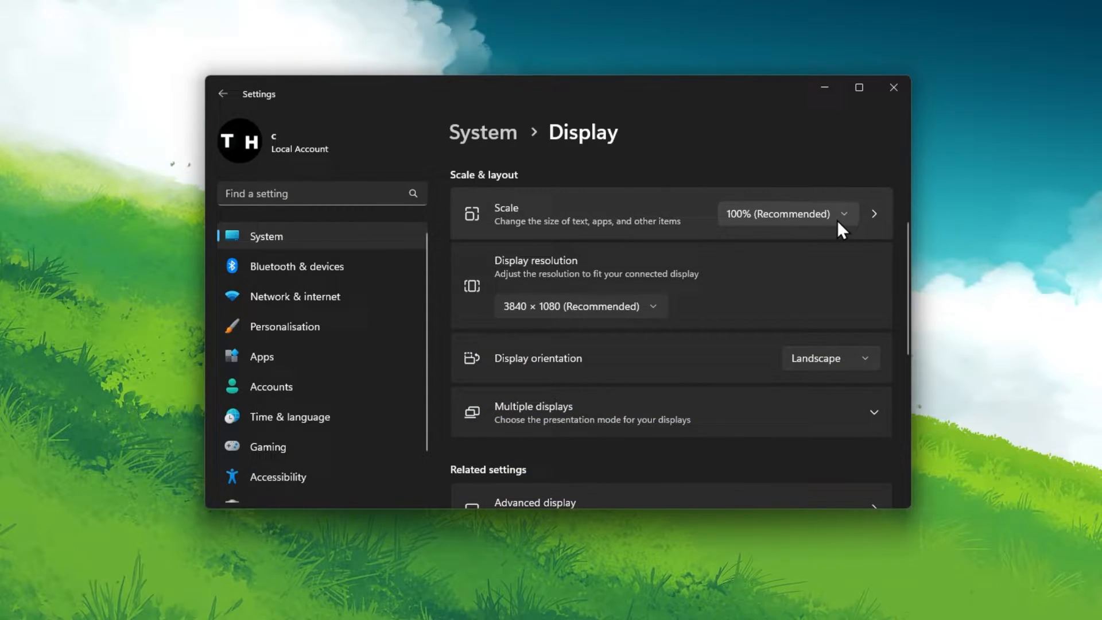
{"action": "mouse_move", "coordinate": [645, 318]}
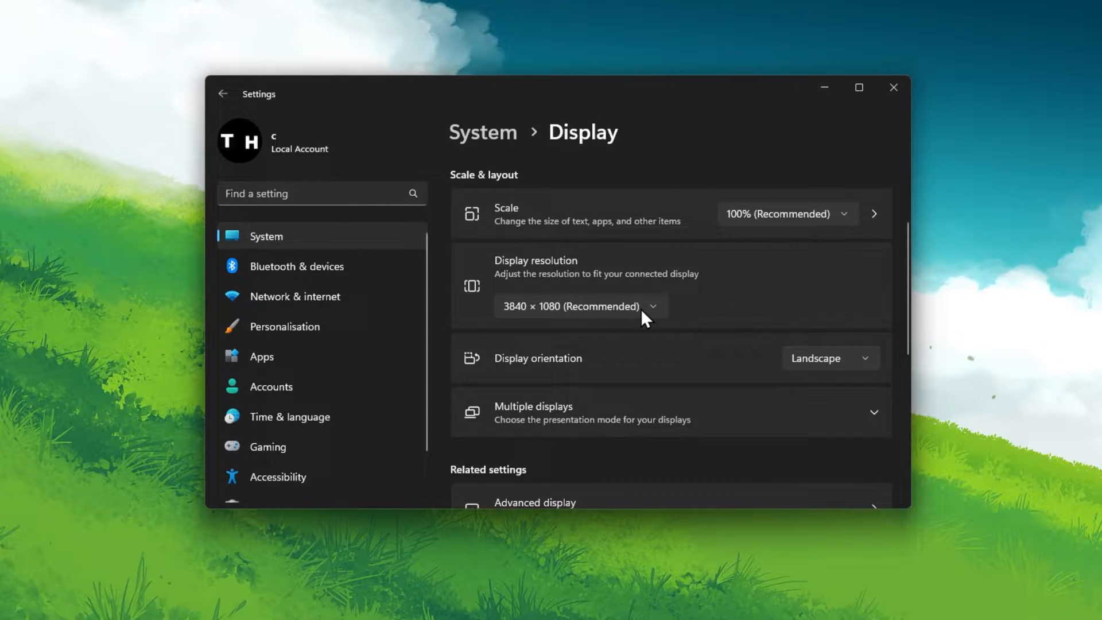
{"action": "mouse_move", "coordinate": [793, 171]}
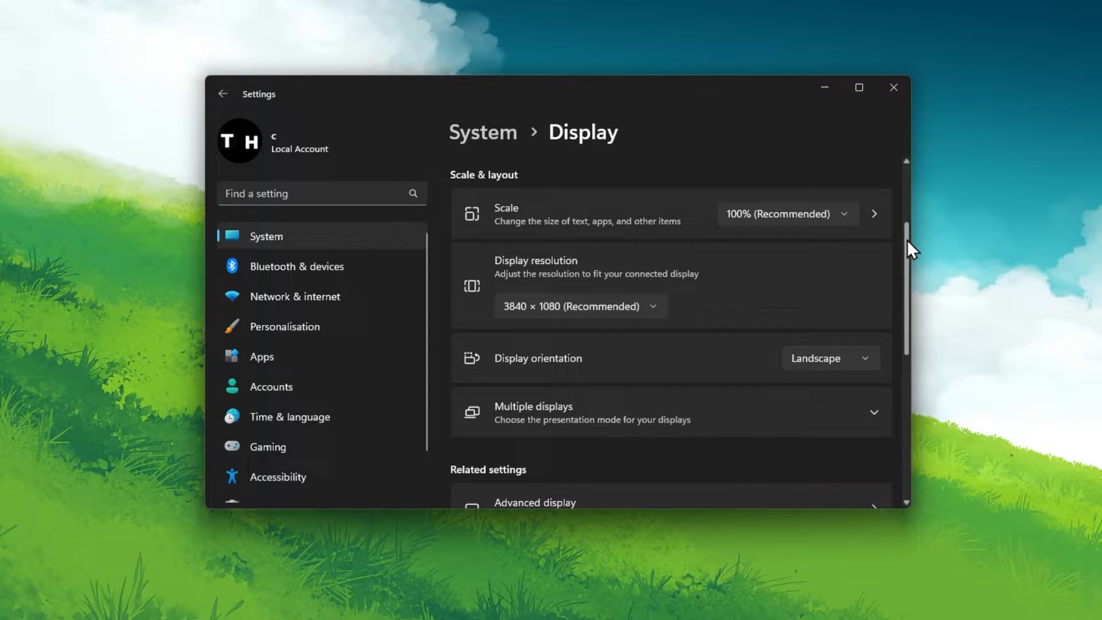
{"action": "scroll", "scroll_direction": "down", "scroll_amount": 3}
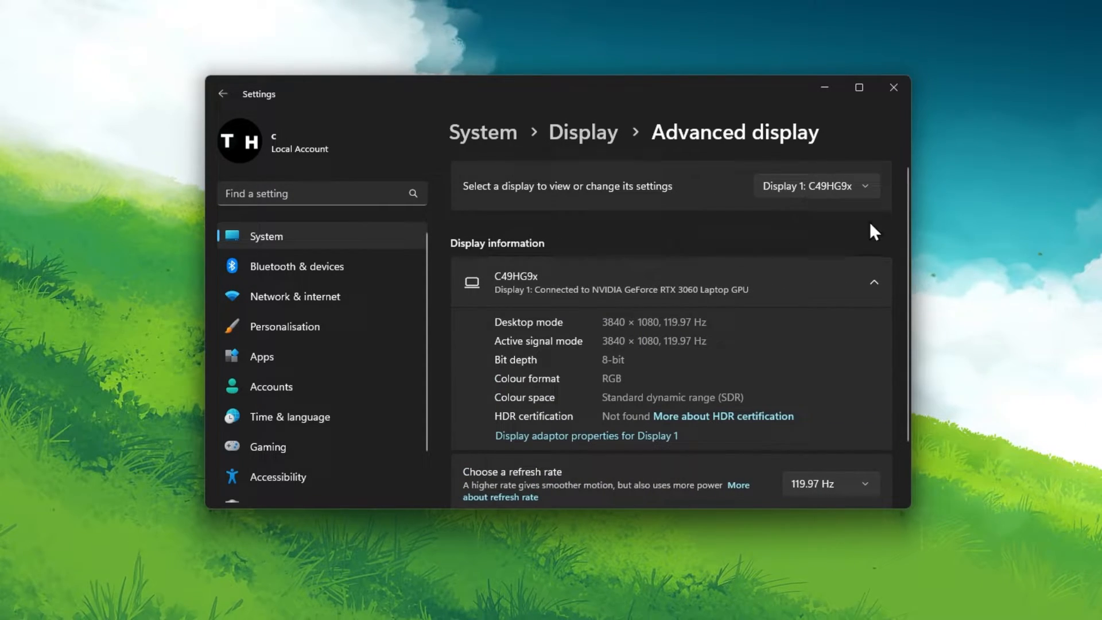
{"action": "left_click", "coordinate": [829, 483]}
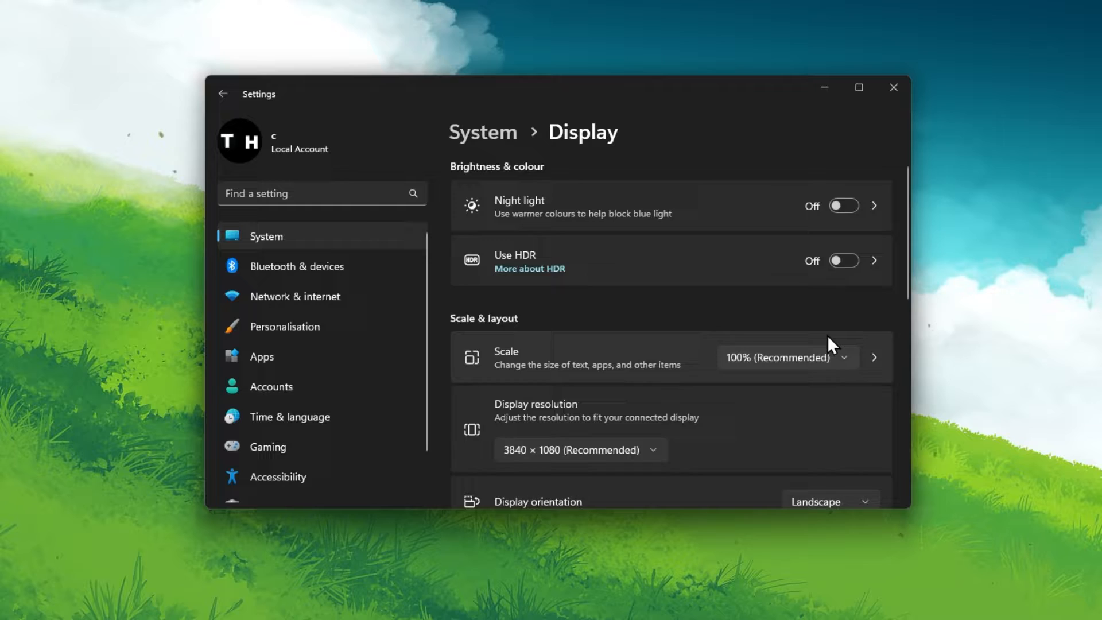
{"action": "scroll", "scroll_direction": "down", "scroll_amount": 3}
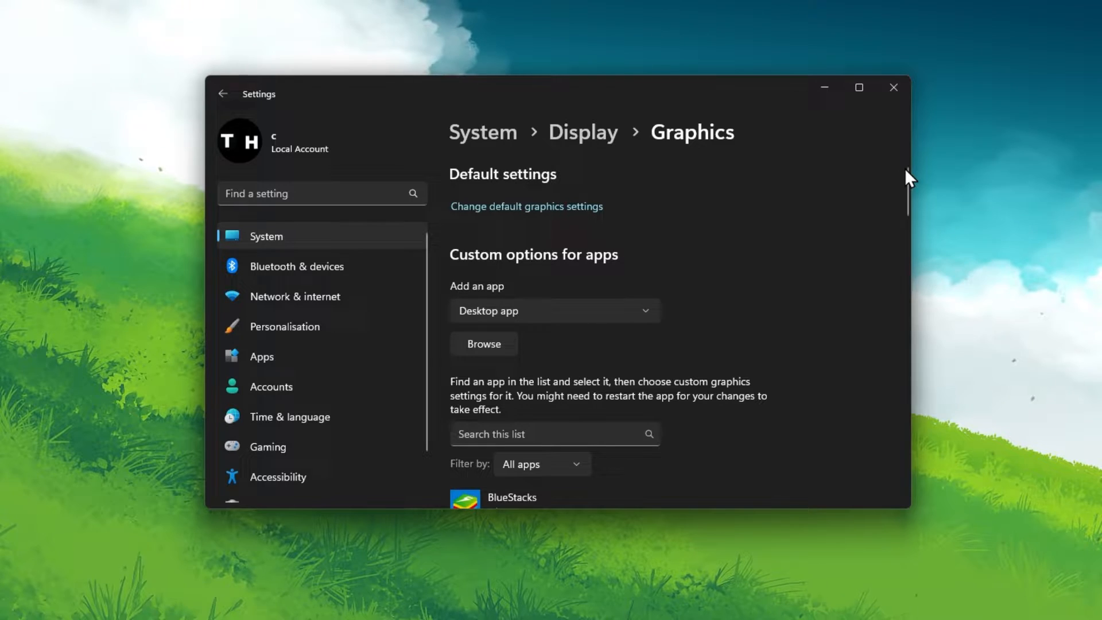
Step: Scroll the Display page down to the Graphics entry under Related settings
{"action": "scroll", "scroll_direction": "down", "scroll_amount": 3}
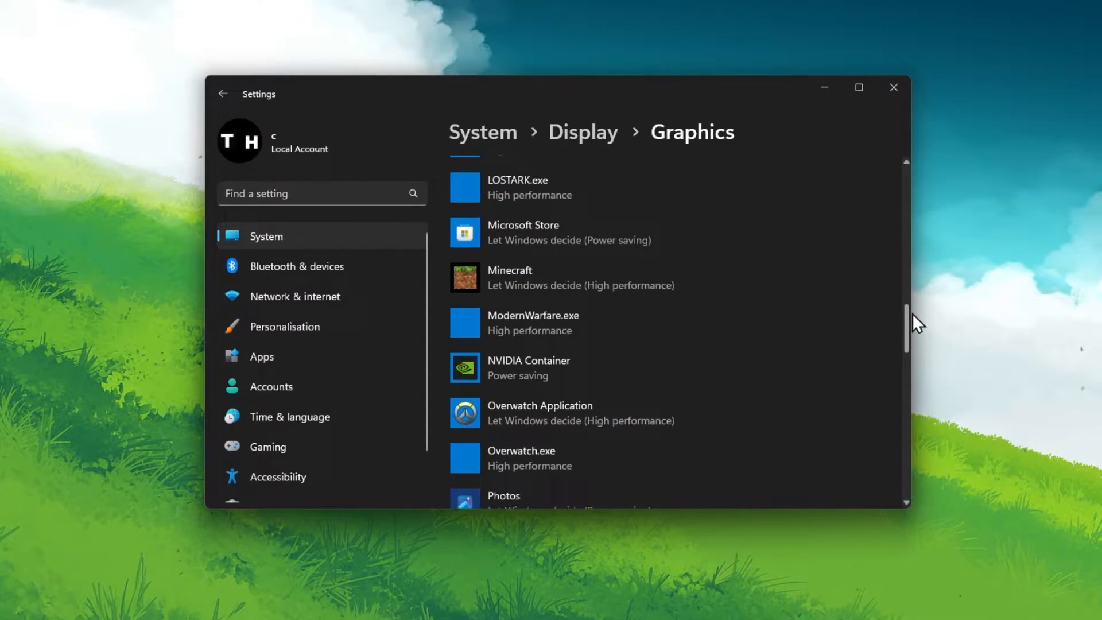
{"action": "scroll", "scroll_direction": "down", "scroll_amount": 3}
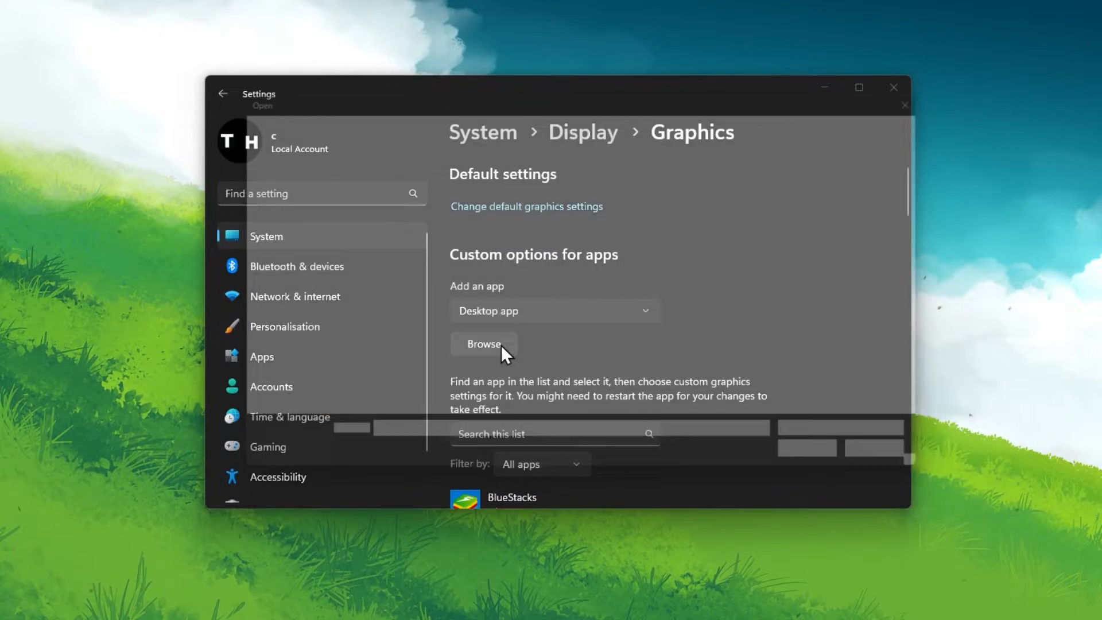
Step: Add RobloxPlayerBeta from the Roblox Versions folder to the per-app graphics list
{"action": "left_click", "coordinate": [483, 345]}
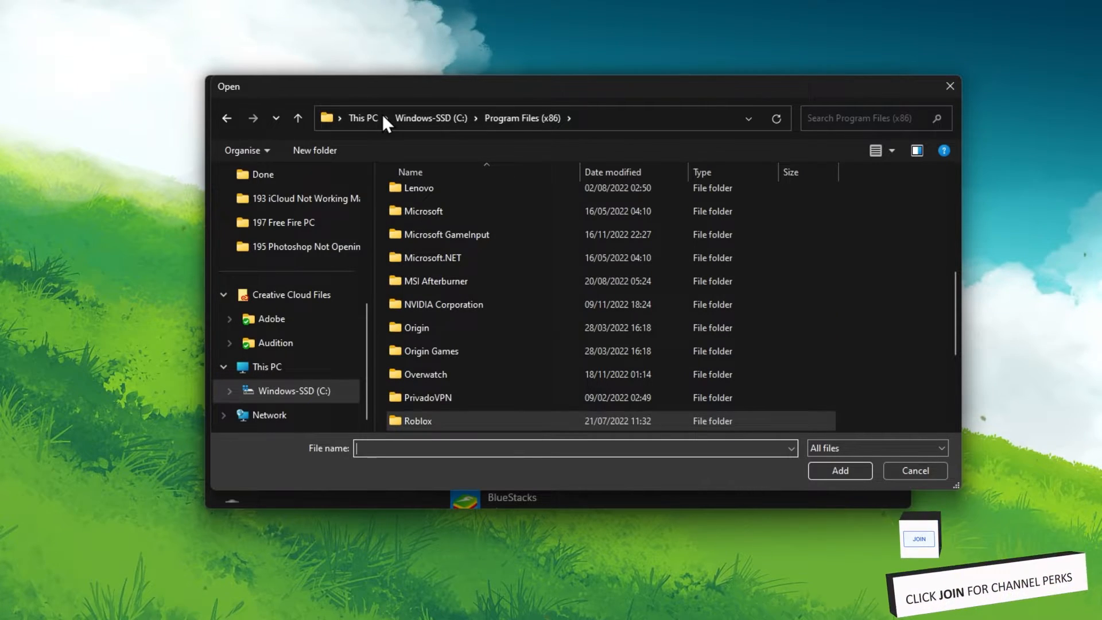
{"action": "mouse_move", "coordinate": [509, 129]}
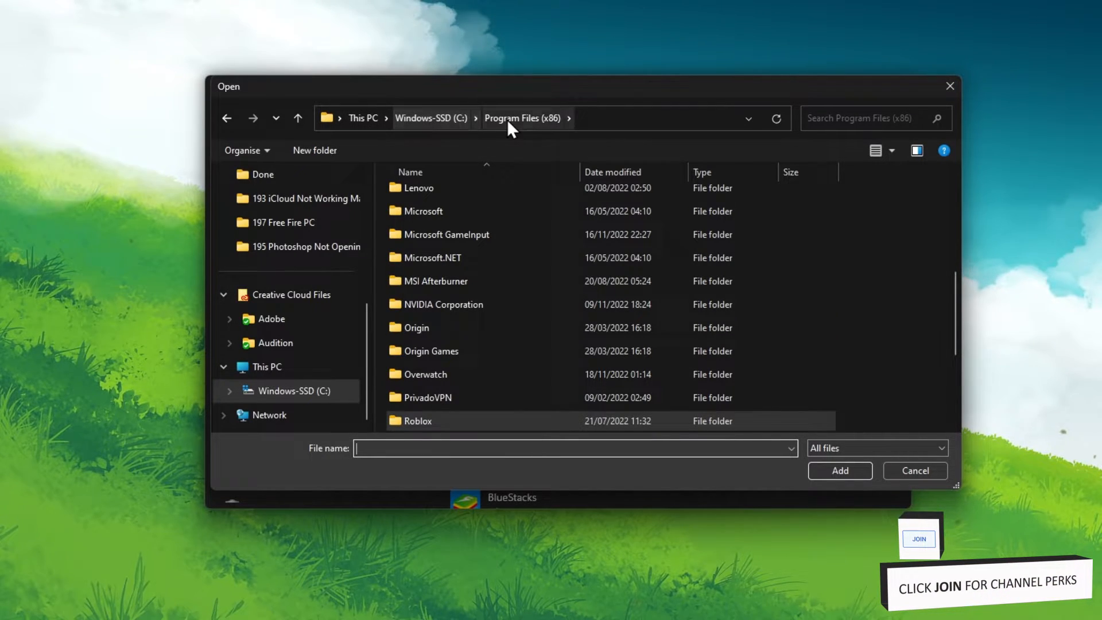
{"action": "double_click", "coordinate": [417, 420]}
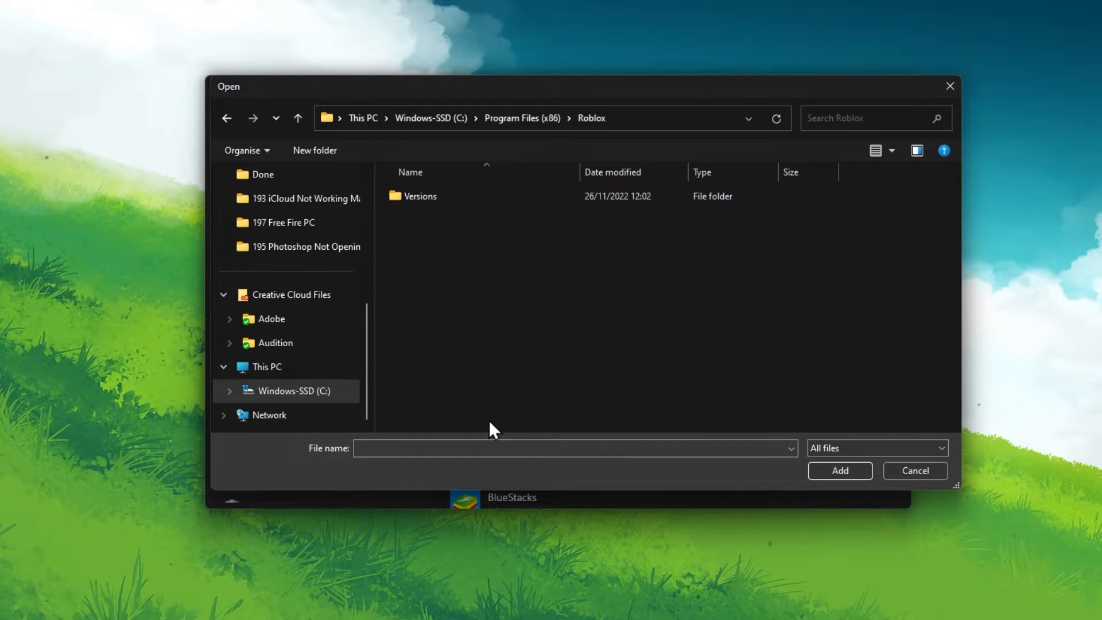
{"action": "double_click", "coordinate": [419, 196]}
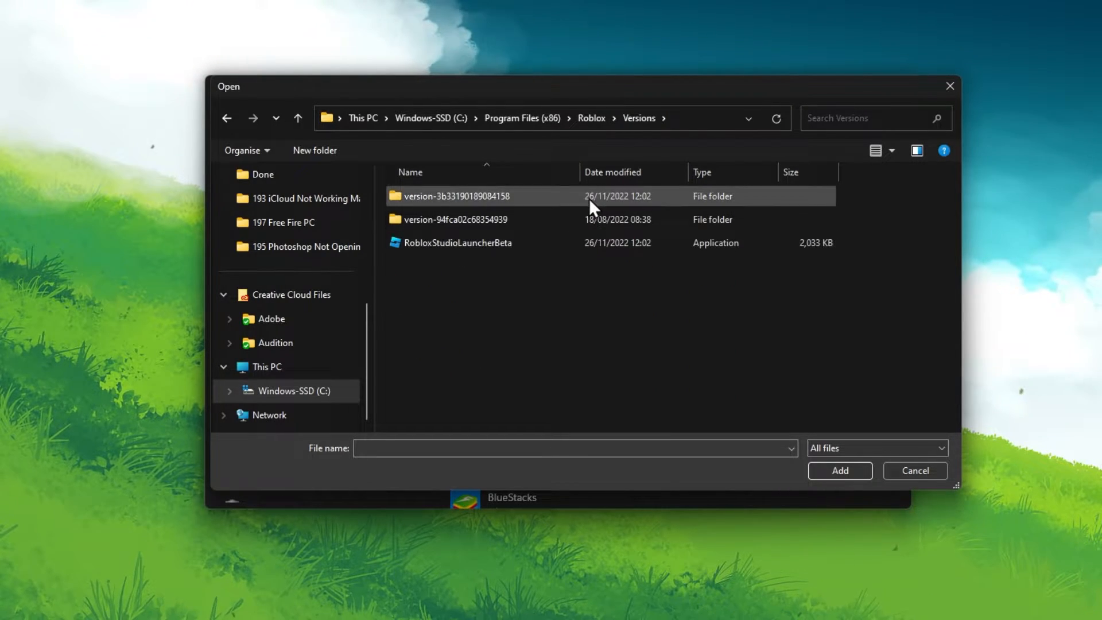
{"action": "double_click", "coordinate": [455, 195]}
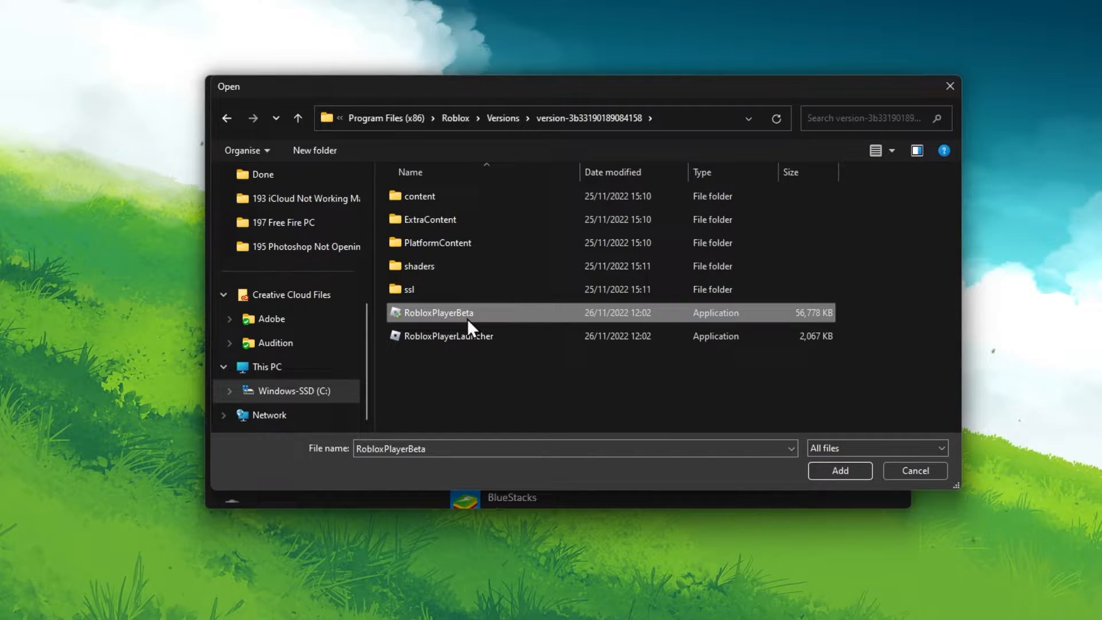
{"action": "left_click", "coordinate": [839, 470]}
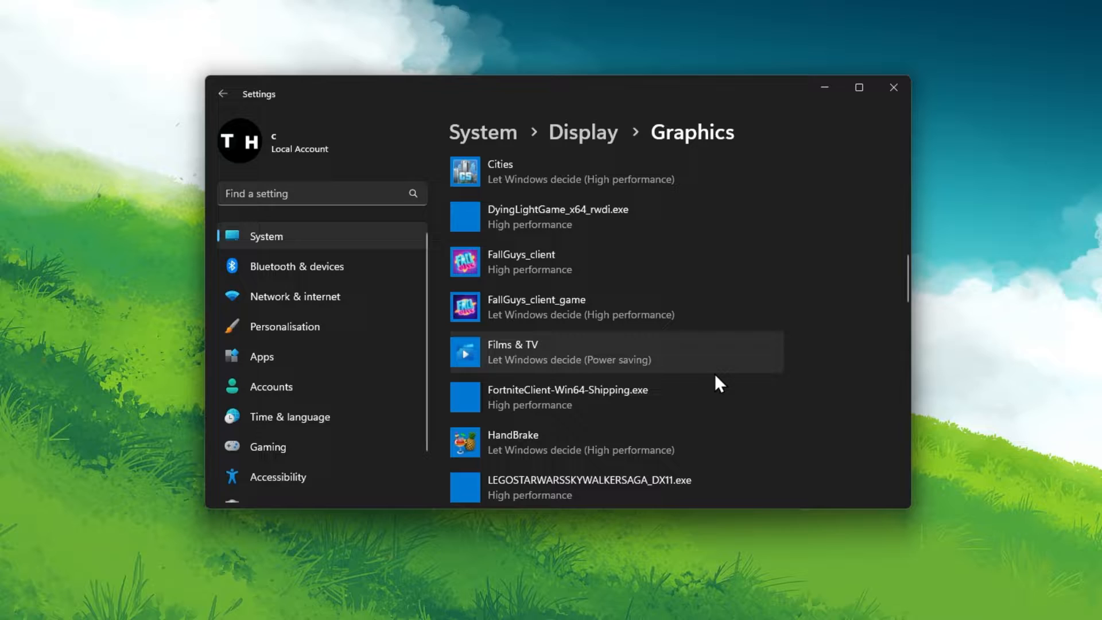
Step: Set Roblox Game Client to the High performance NVIDIA GPU and save
{"action": "scroll", "scroll_direction": "down", "scroll_amount": 3}
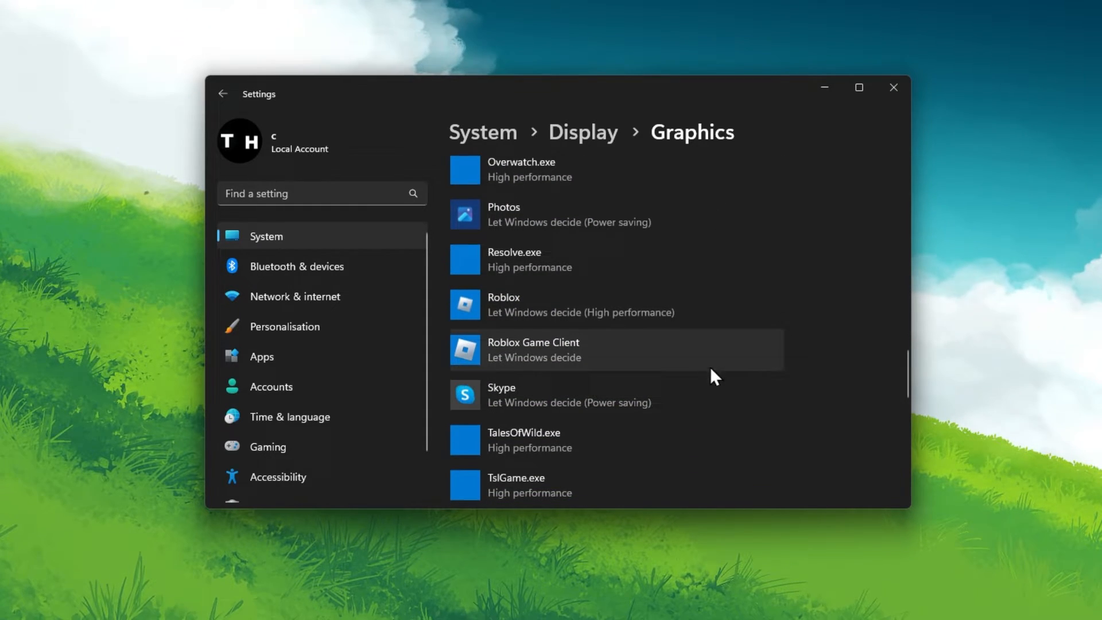
{"action": "left_click", "coordinate": [615, 349]}
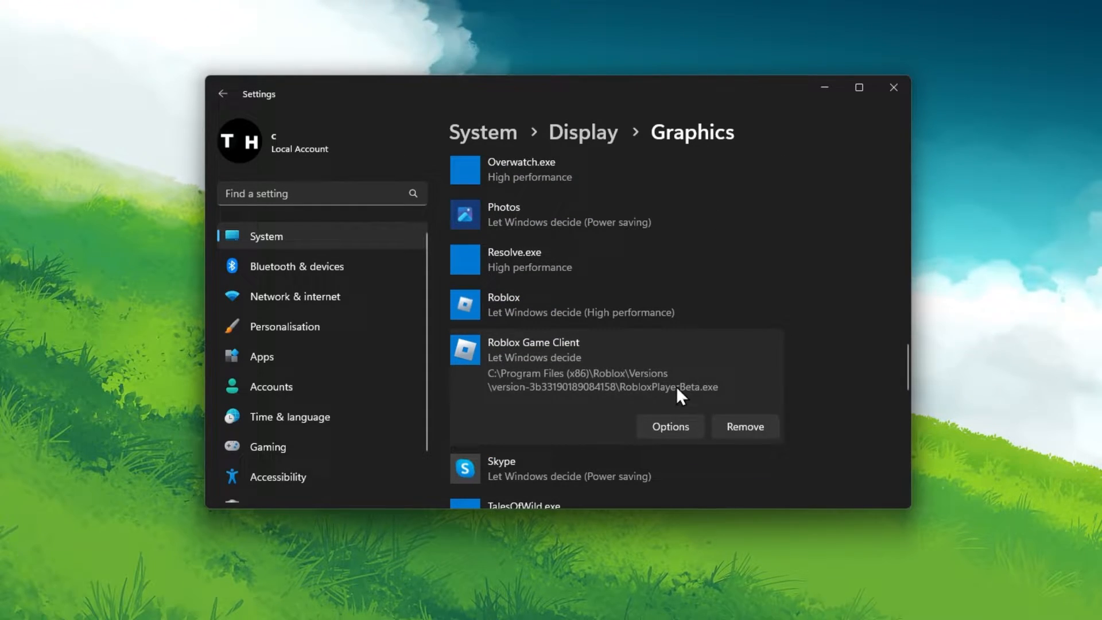
{"action": "left_click", "coordinate": [668, 425]}
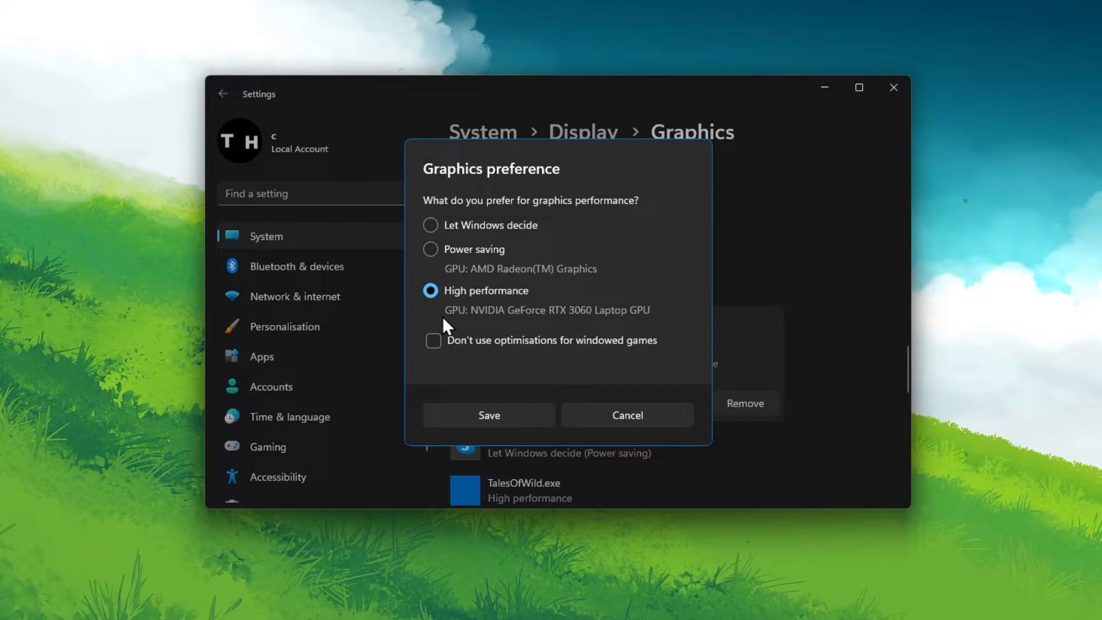
{"action": "mouse_move", "coordinate": [569, 328]}
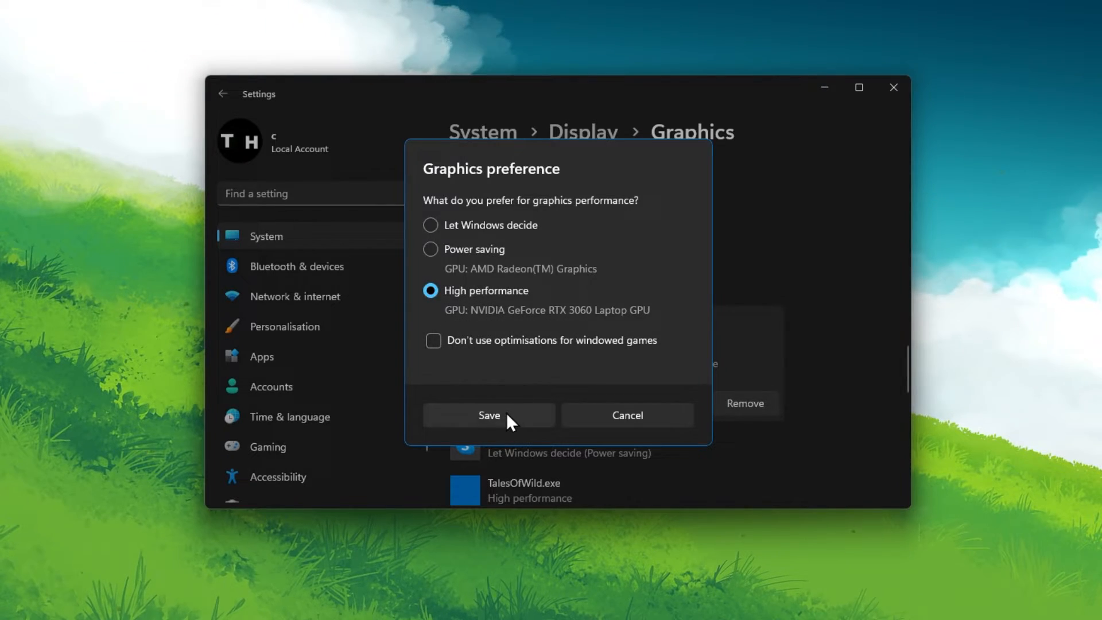
{"action": "left_click", "coordinate": [488, 414]}
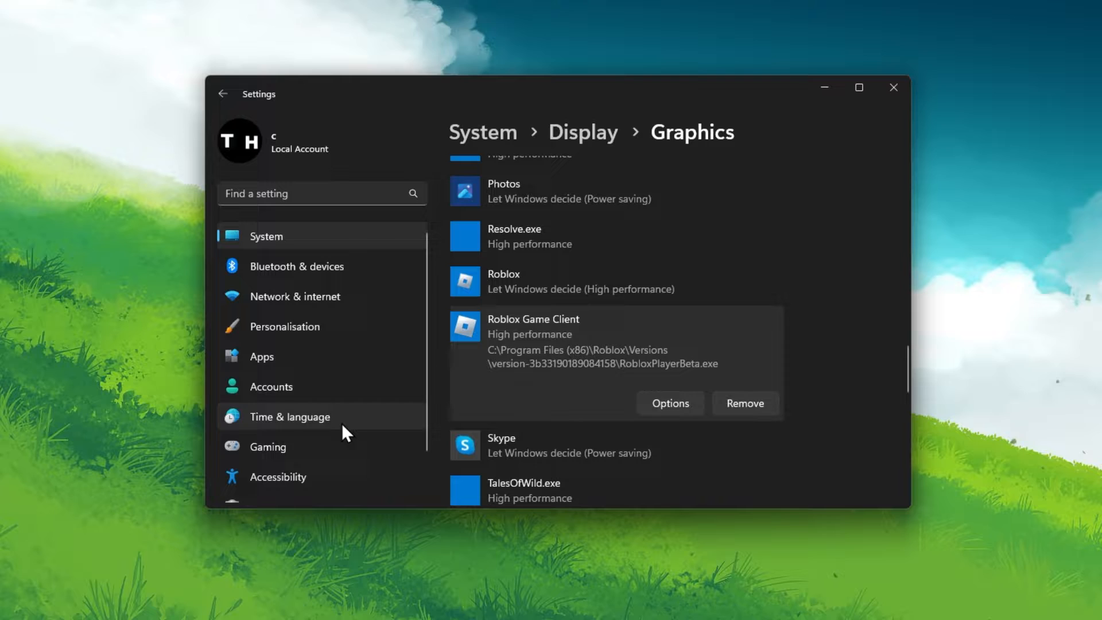
Step: Confirm Game Mode is switched on in the Gaming settings
{"action": "left_click", "coordinate": [267, 446]}
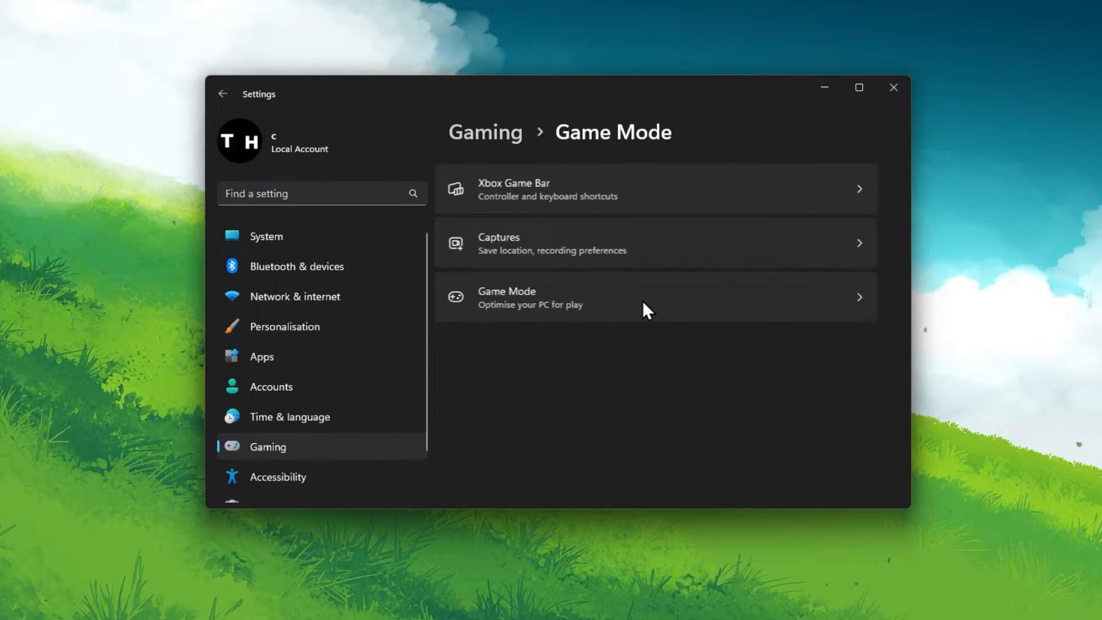
{"action": "left_click", "coordinate": [655, 296]}
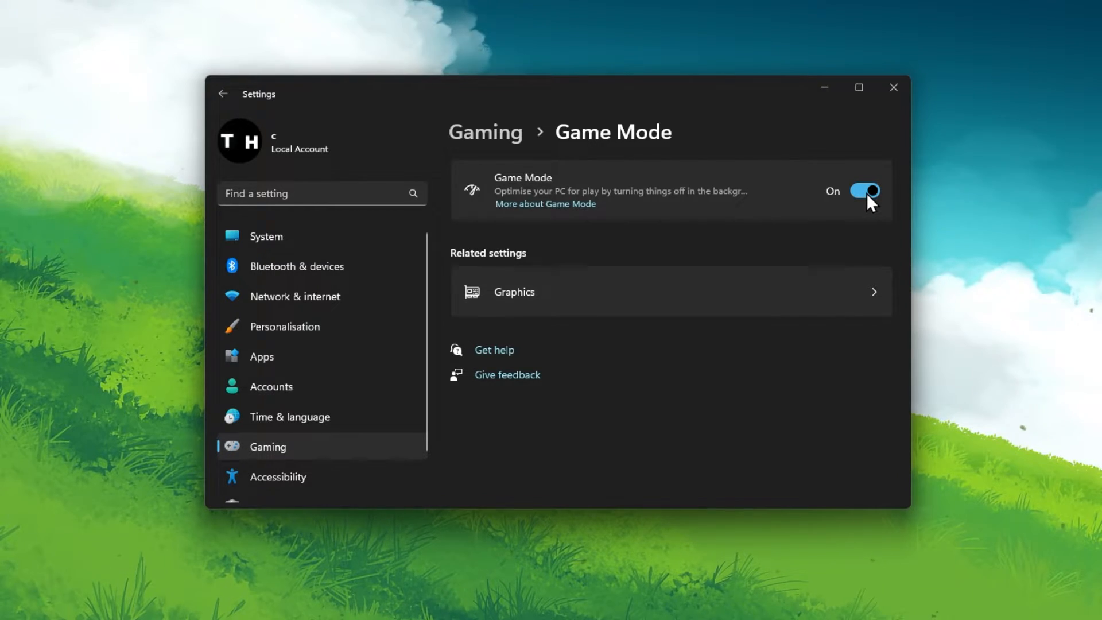
{"action": "scroll", "scroll_direction": "down", "scroll_amount": 3}
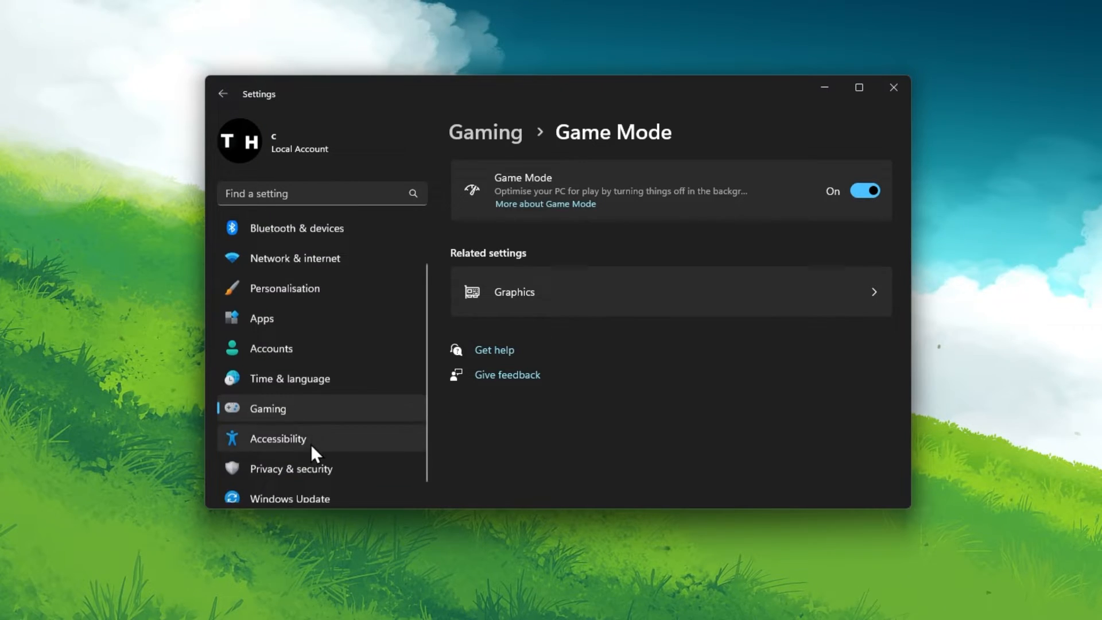
Step: Check for updates on the Windows Update page to confirm the system is current
{"action": "left_click", "coordinate": [289, 498]}
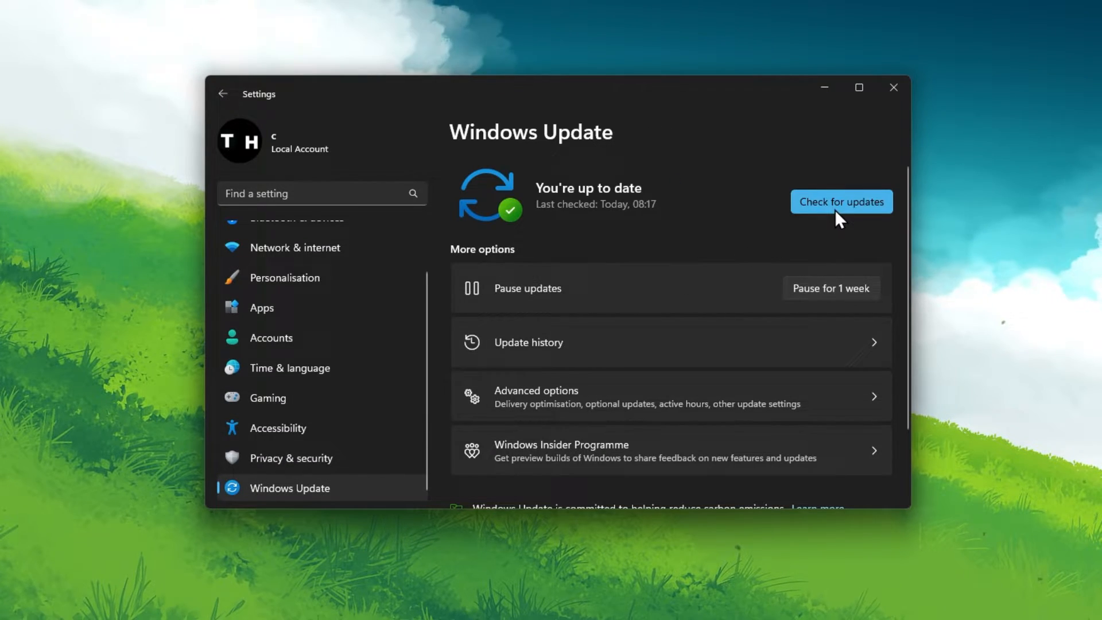
{"action": "left_click", "coordinate": [841, 202]}
{"action": "type", "text": "amd"}
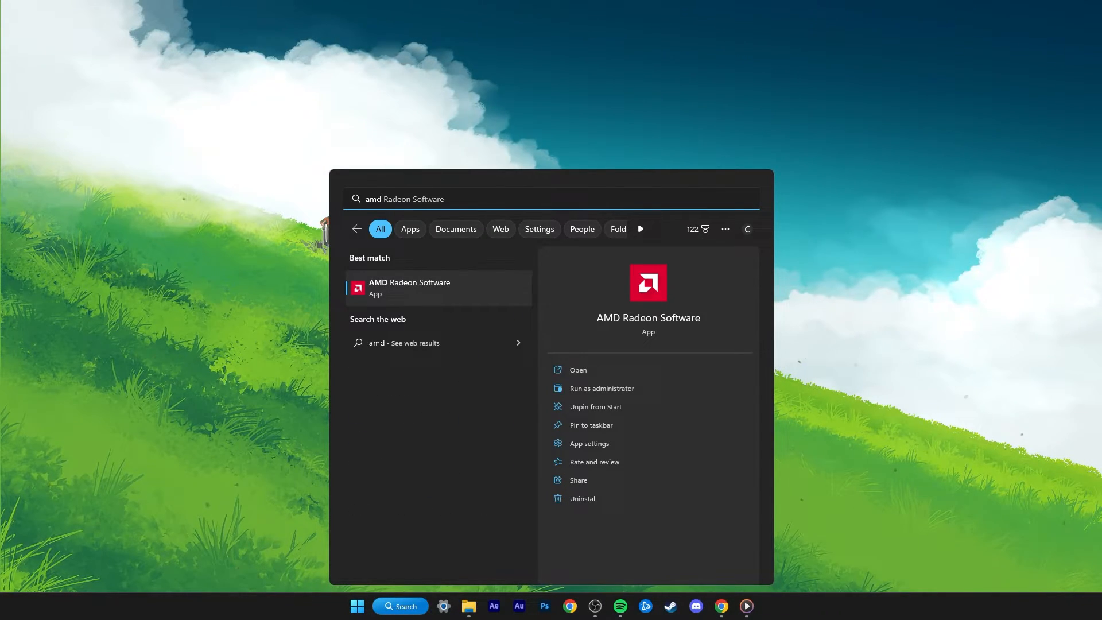
Step: Launch GeForce Experience and show the Game Ready Driver 526.98 available to download
{"action": "type", "text": "geforce Experience"}
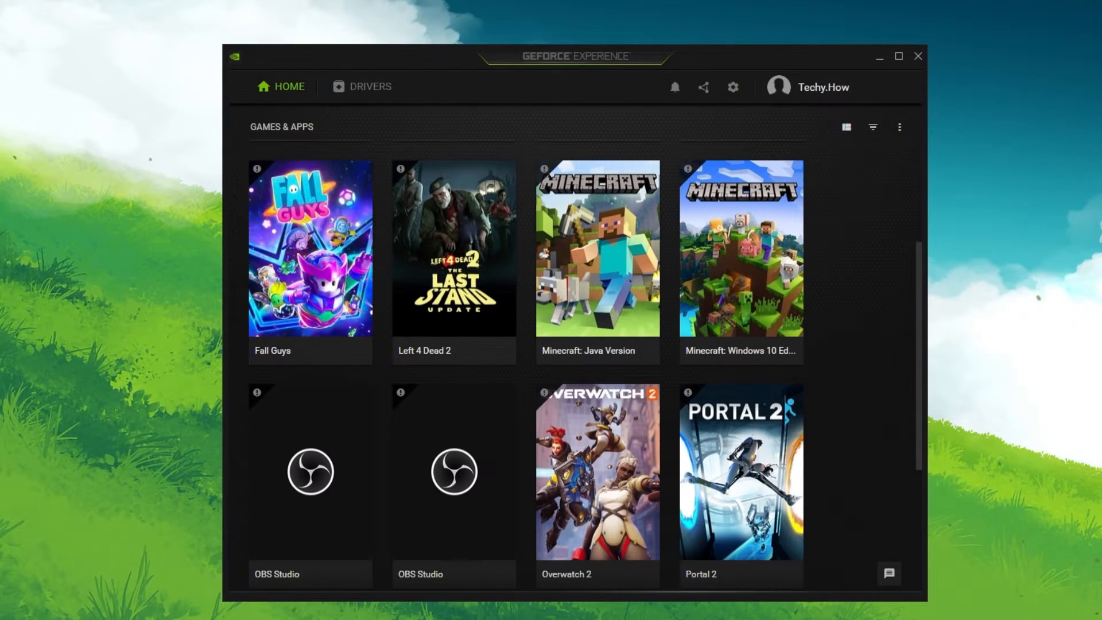
{"action": "mouse_move", "coordinate": [1043, 291]}
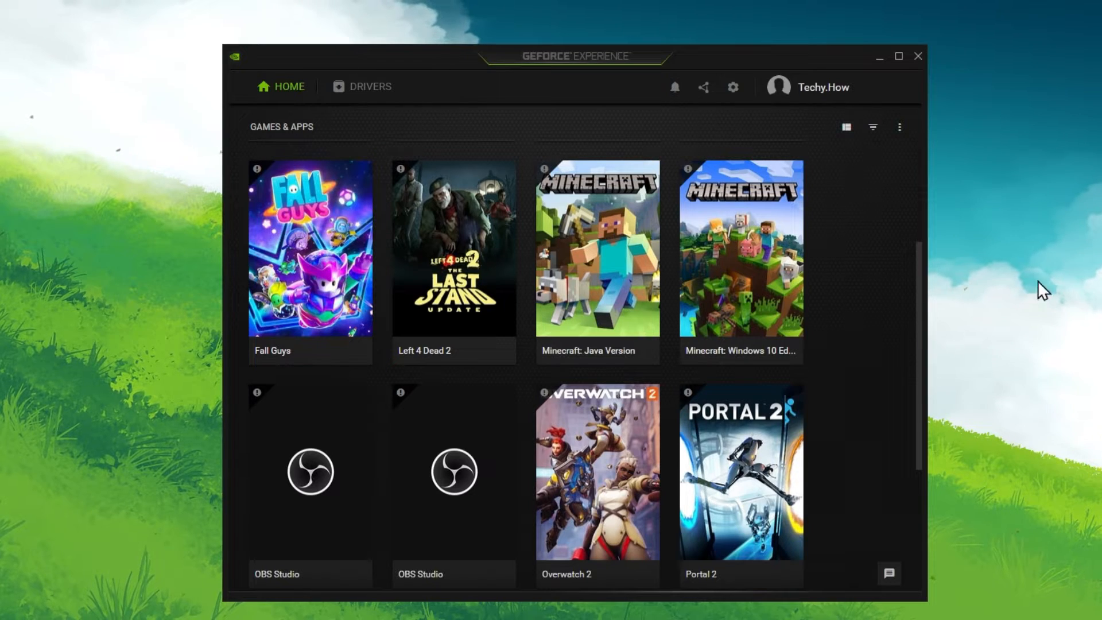
{"action": "left_click", "coordinate": [360, 86]}
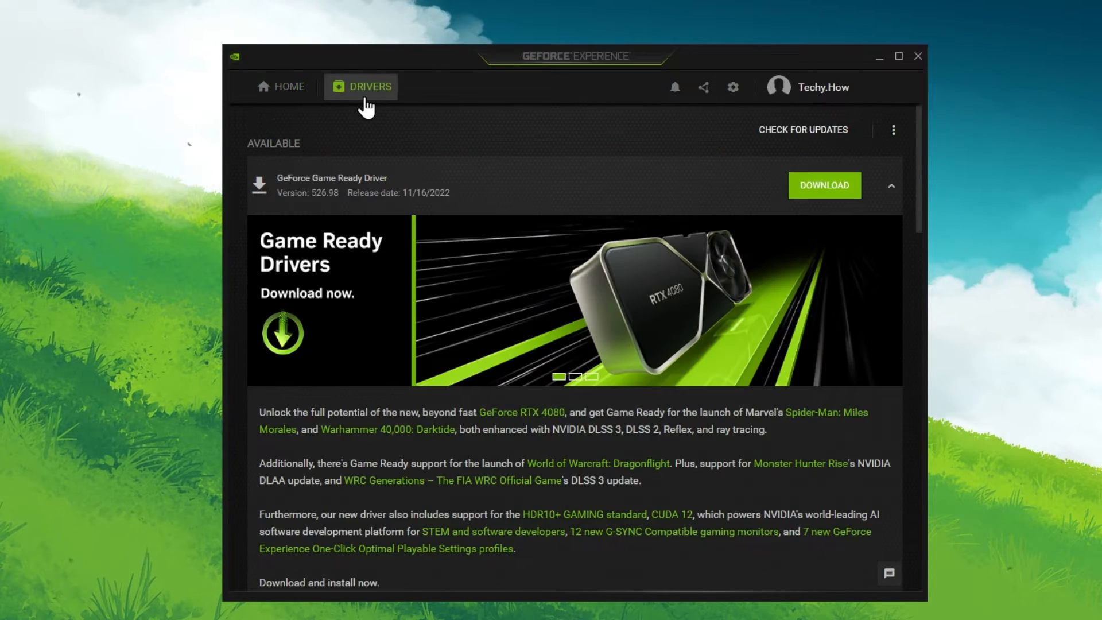
{"action": "mouse_move", "coordinate": [794, 199]}
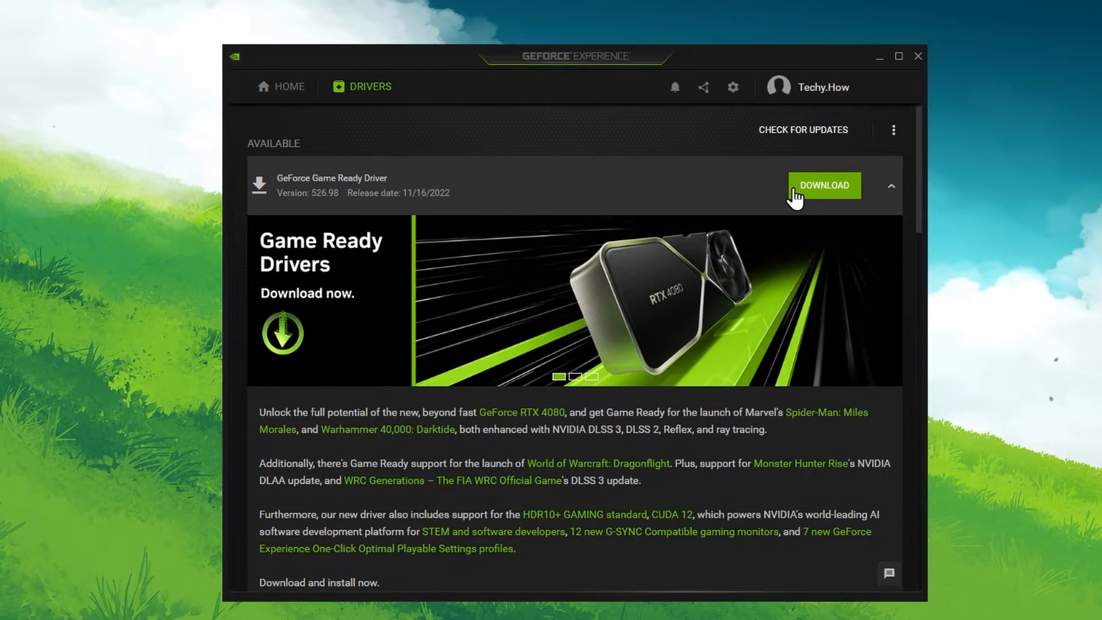
Step: Start the Game Ready driver download and turn the in-game overlay off, keeping image scaling at 77%
{"action": "left_click", "coordinate": [732, 87]}
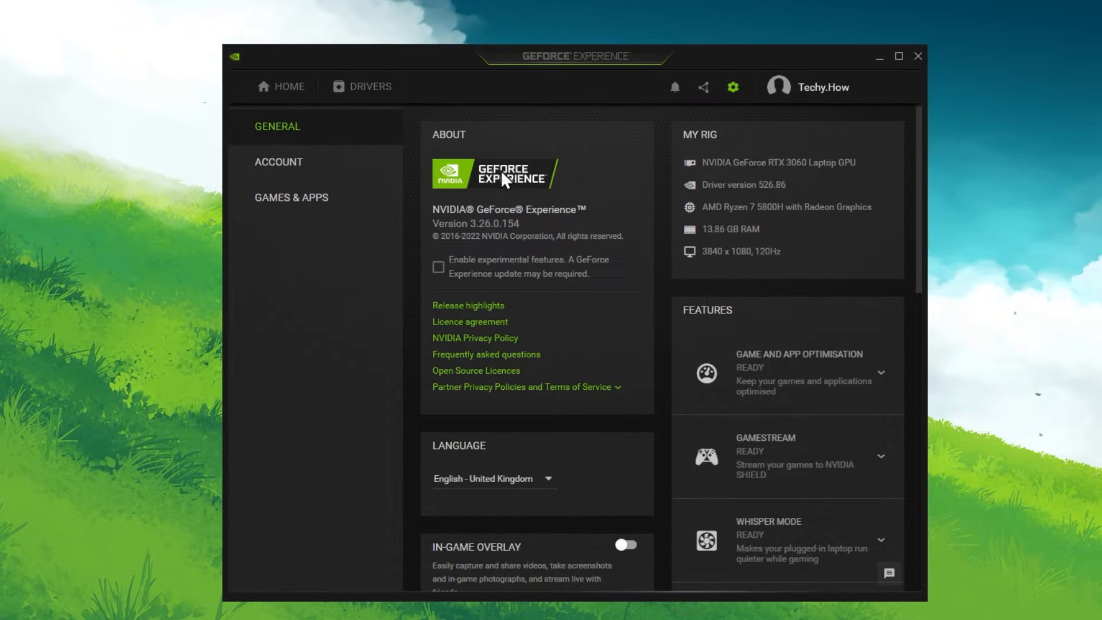
{"action": "mouse_move", "coordinate": [292, 146]}
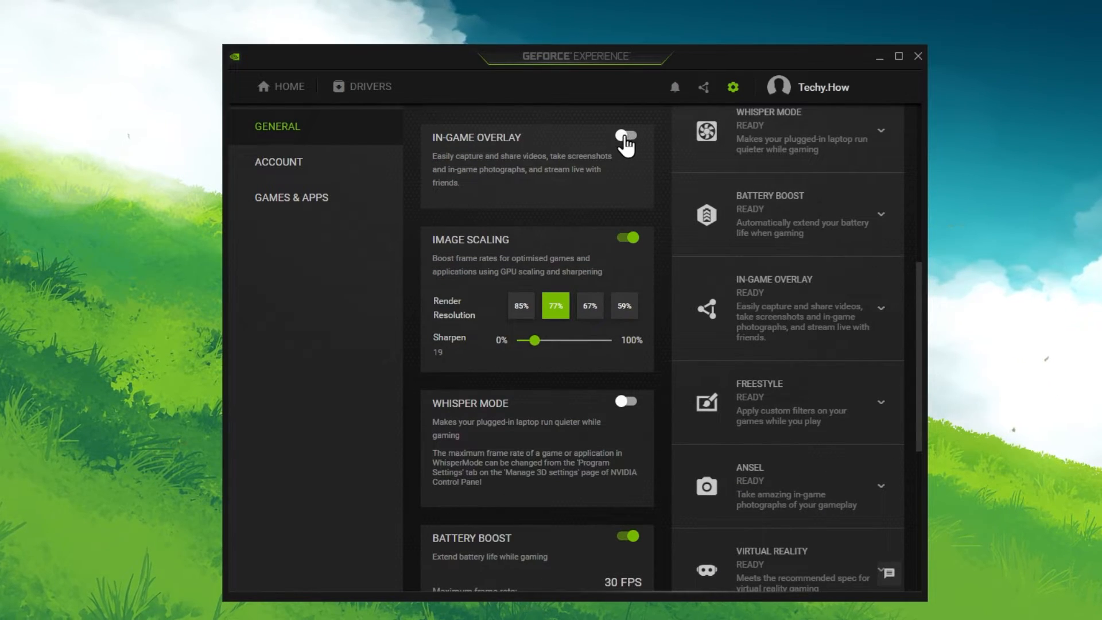
{"action": "left_click", "coordinate": [625, 137]}
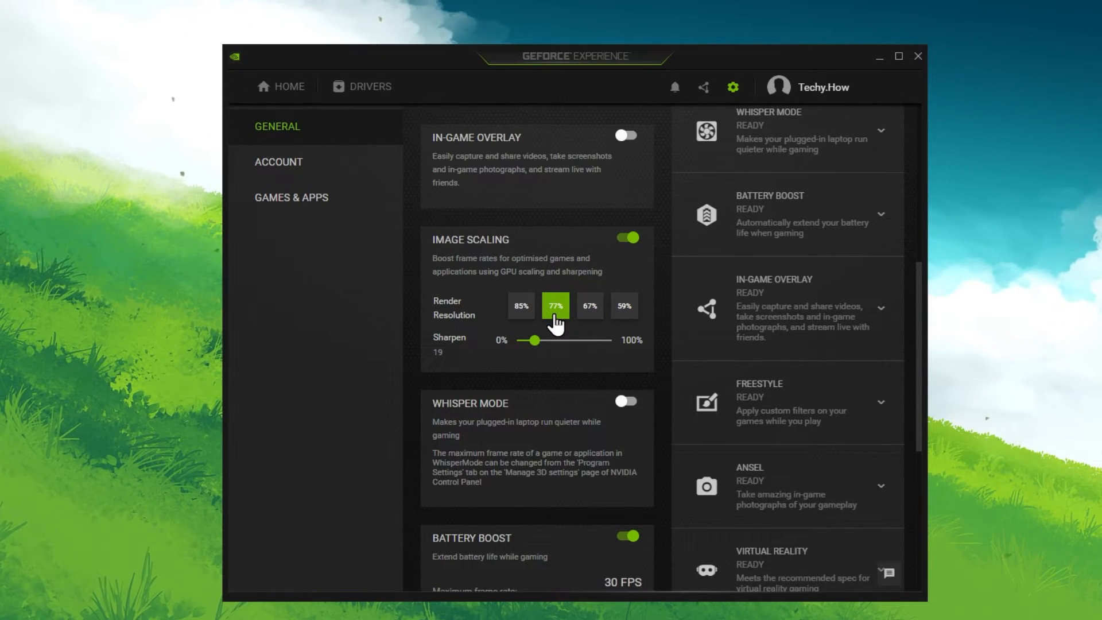
{"action": "mouse_move", "coordinate": [458, 362]}
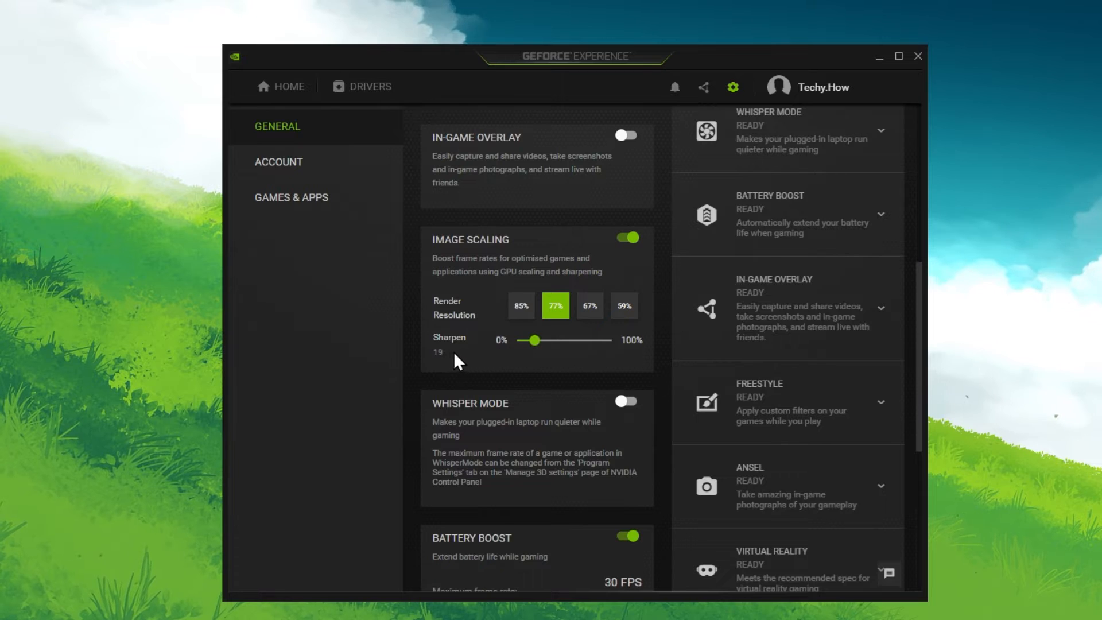
{"action": "mouse_move", "coordinate": [569, 386]}
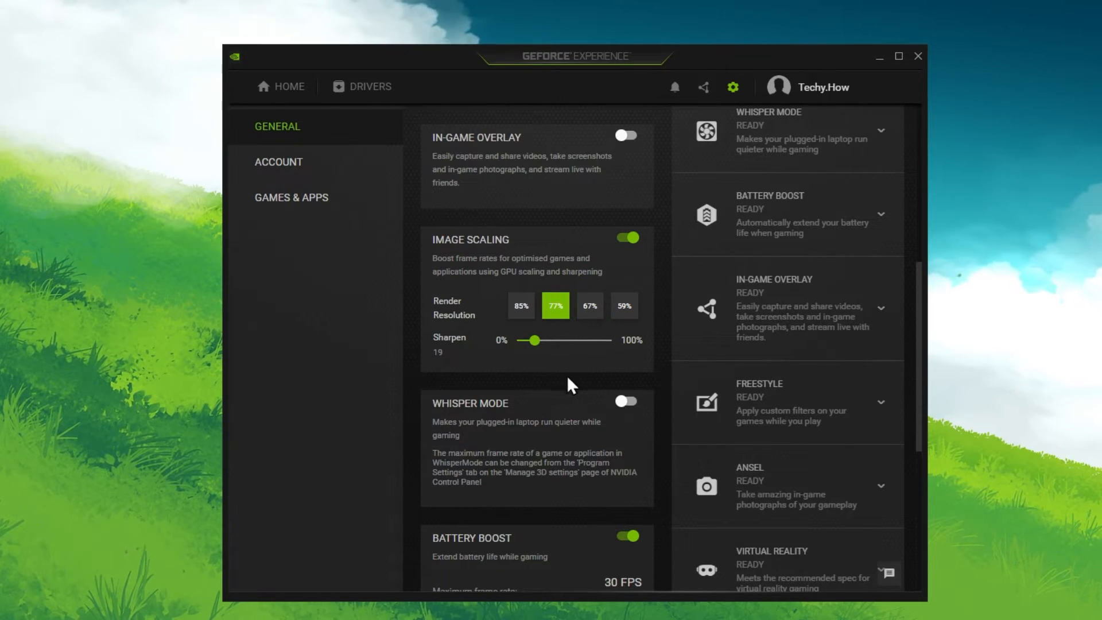
{"action": "mouse_move", "coordinate": [664, 408]}
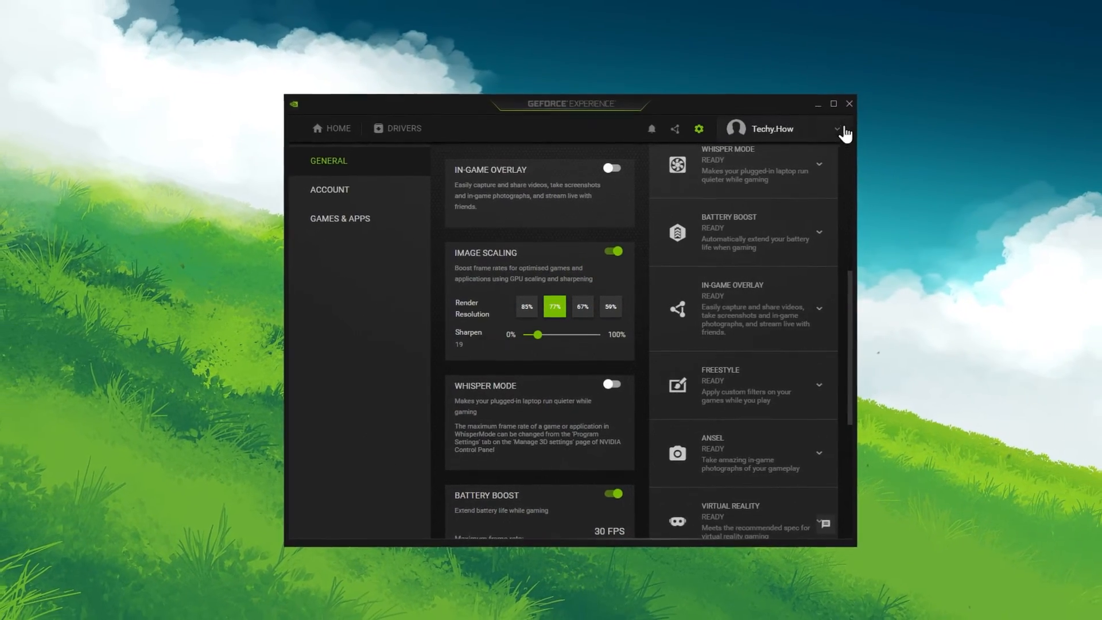
Step: Start Update driver on the Samsung disk drive, reaching the driver search method prompt
{"action": "left_click", "coordinate": [356, 606]}
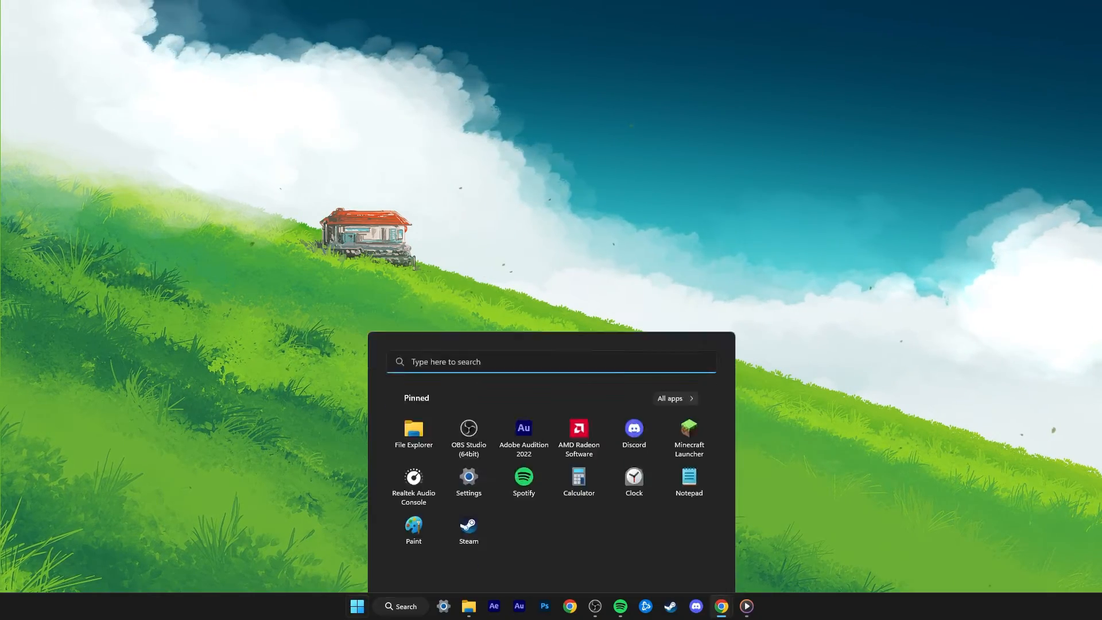
{"action": "left_click", "coordinate": [355, 606]}
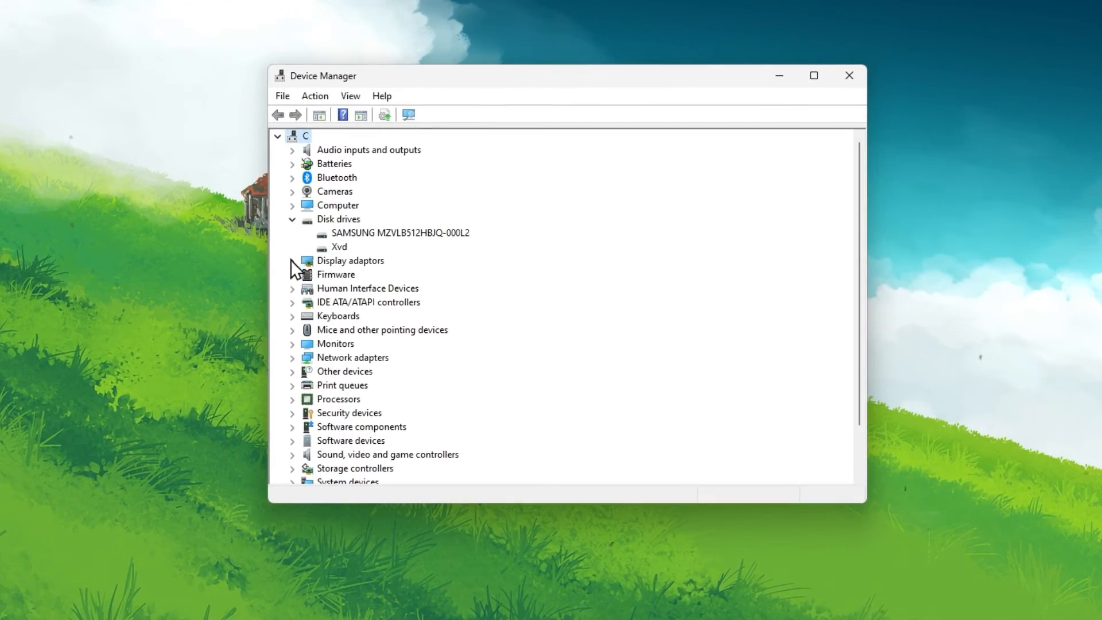
{"action": "left_click", "coordinate": [292, 260]}
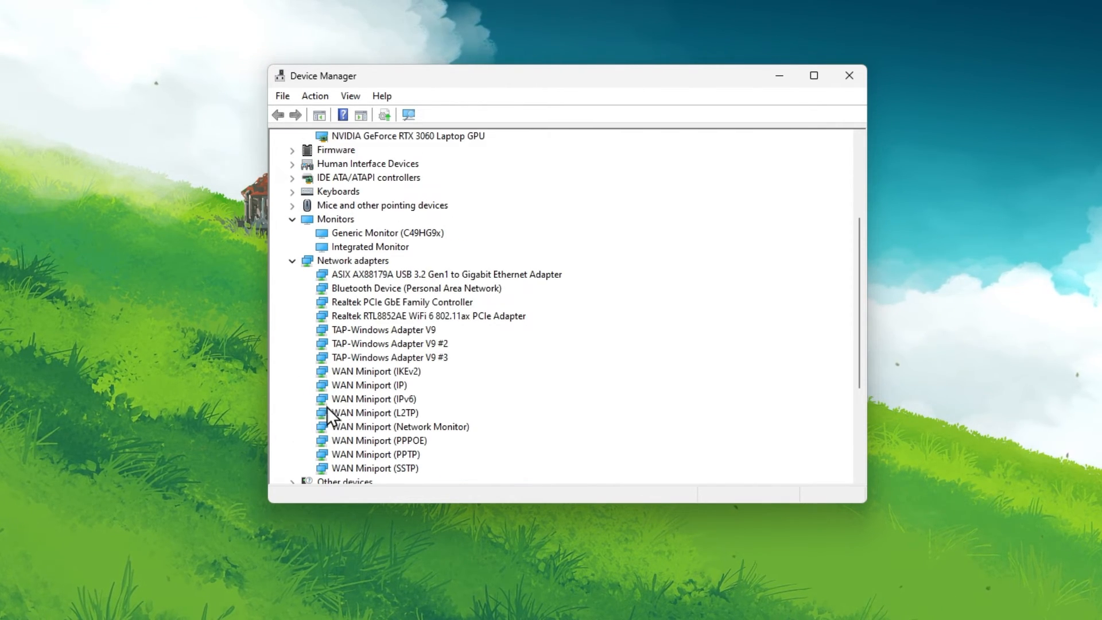
{"action": "scroll", "scroll_direction": "down", "scroll_amount": 3}
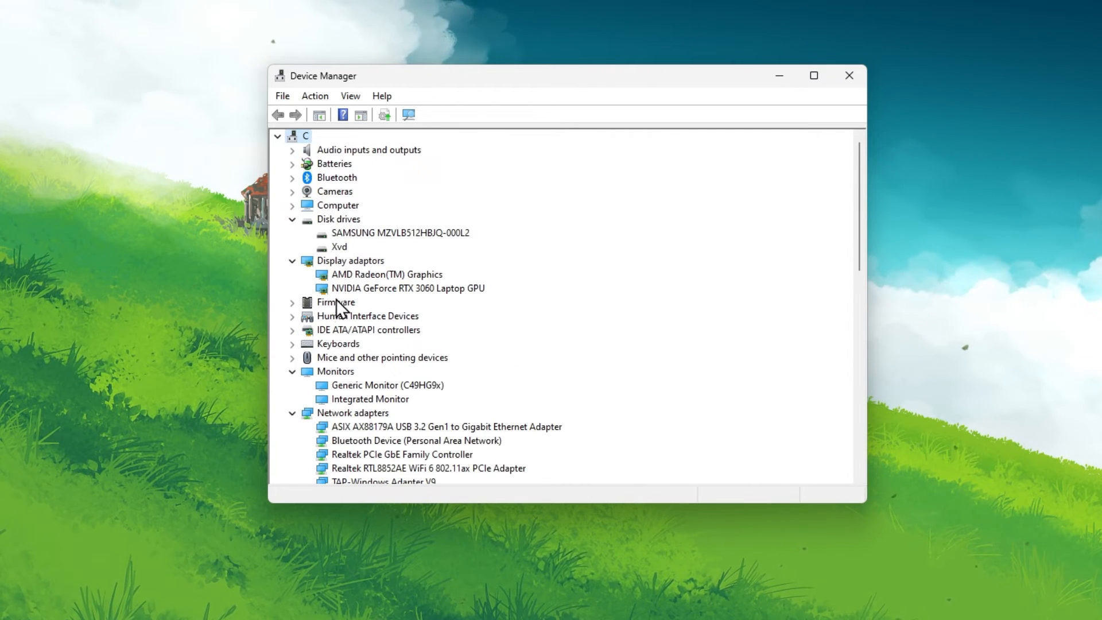
{"action": "right_click", "coordinate": [392, 233]}
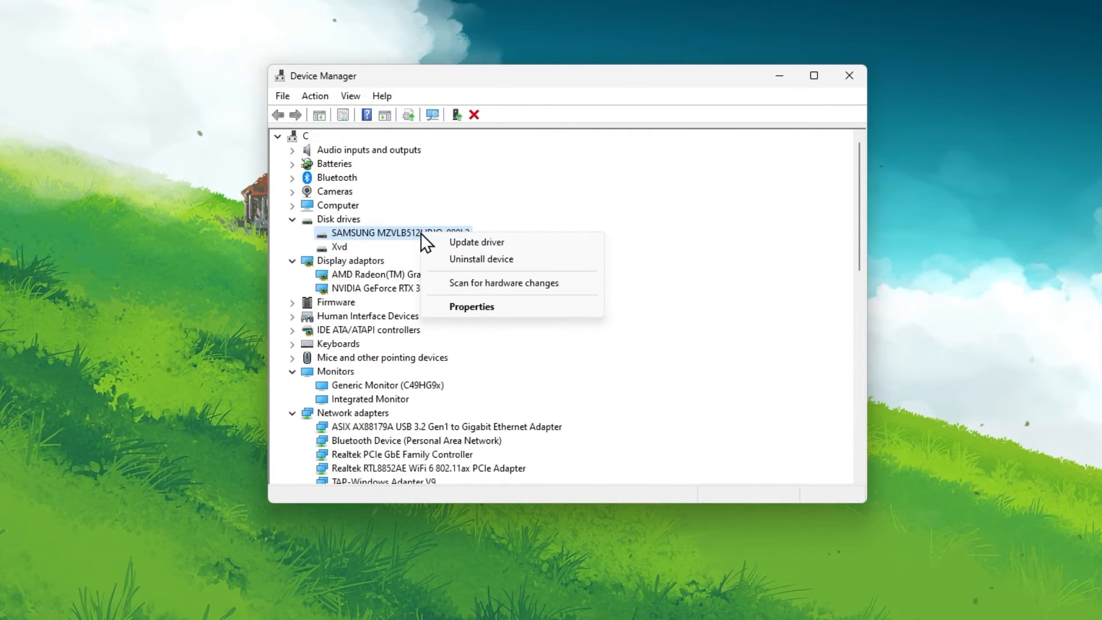
{"action": "left_click", "coordinate": [475, 242]}
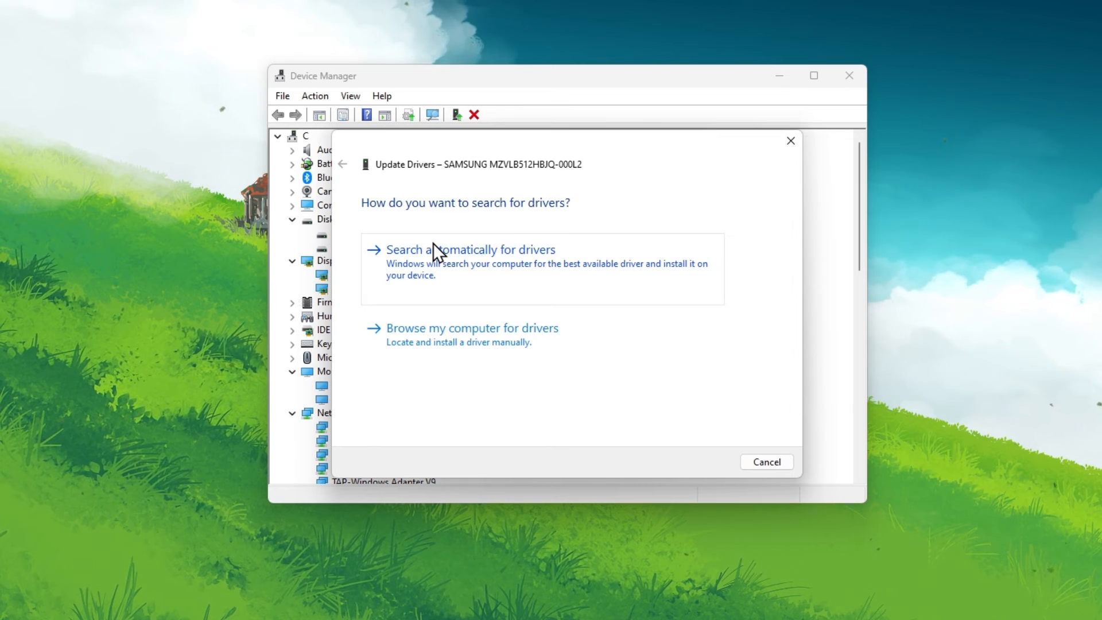
{"action": "mouse_move", "coordinate": [418, 271]}
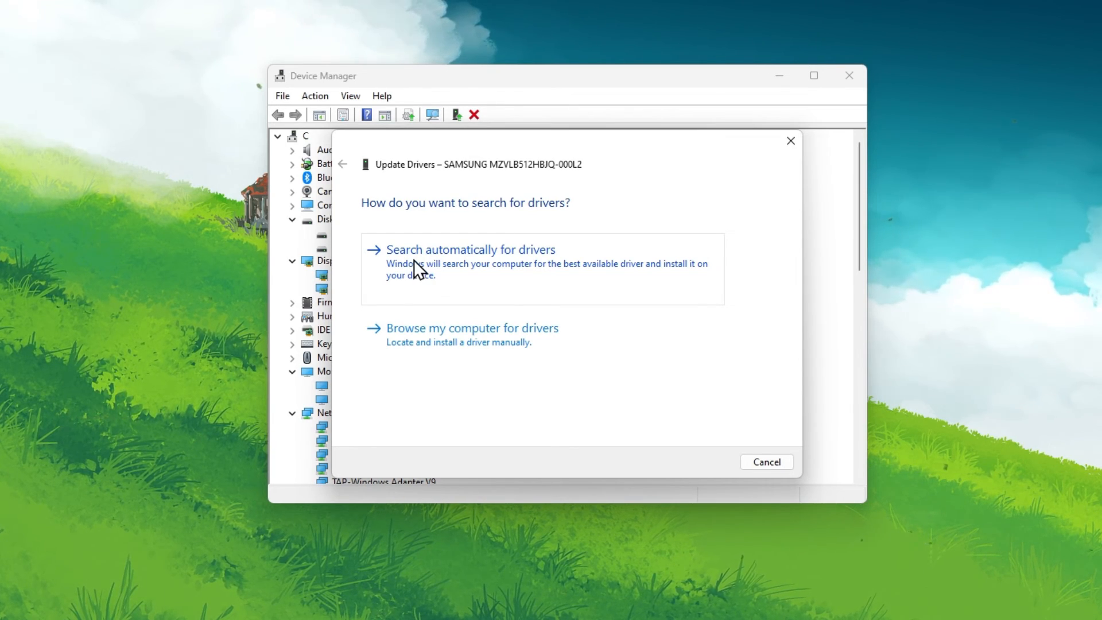